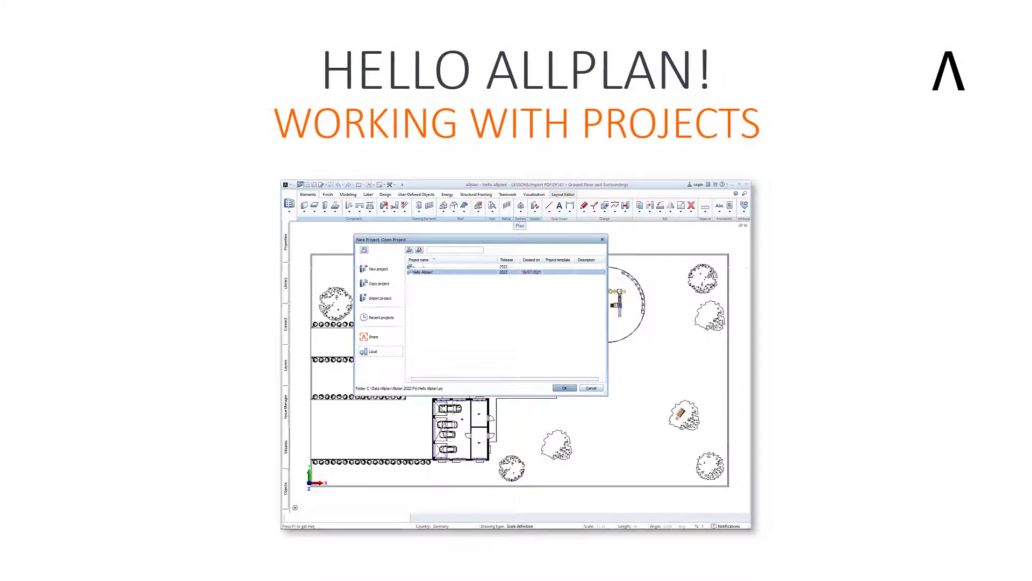
Select Hello Allplan! in the project list and show its context-menu actions
left_click(565, 387)
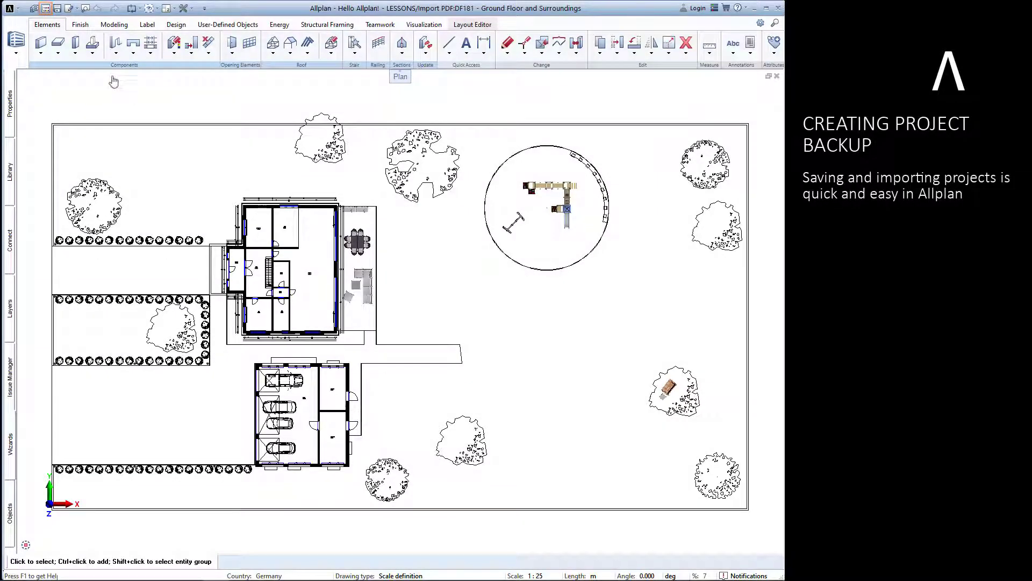
mouse_move(45, 7)
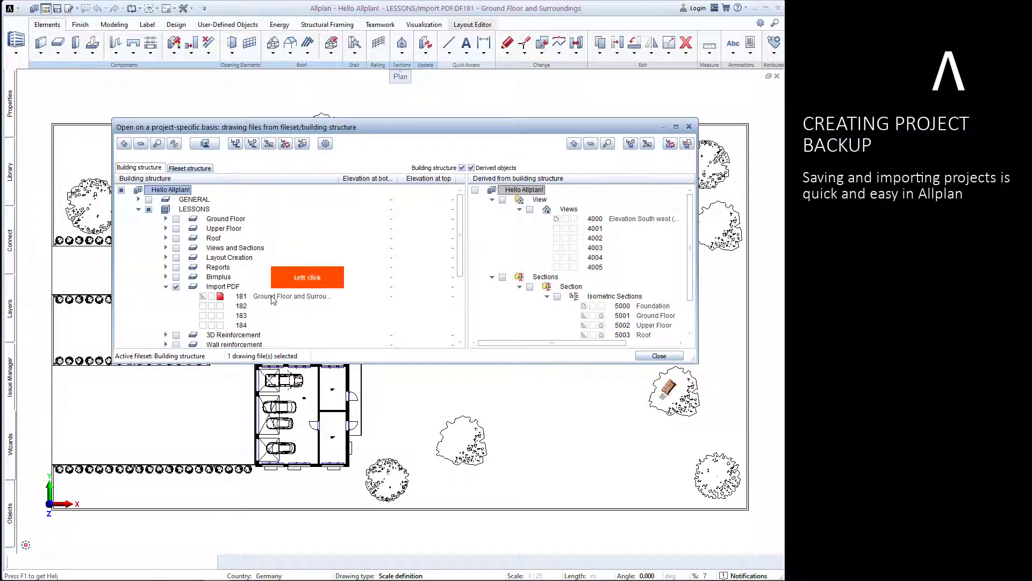
left_click(658, 355)
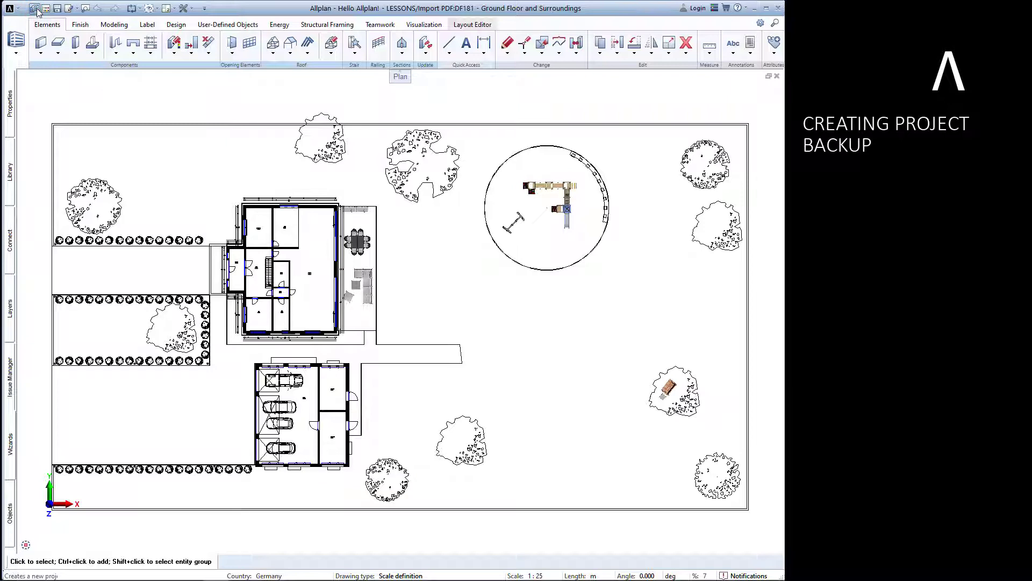
left_click(34, 8)
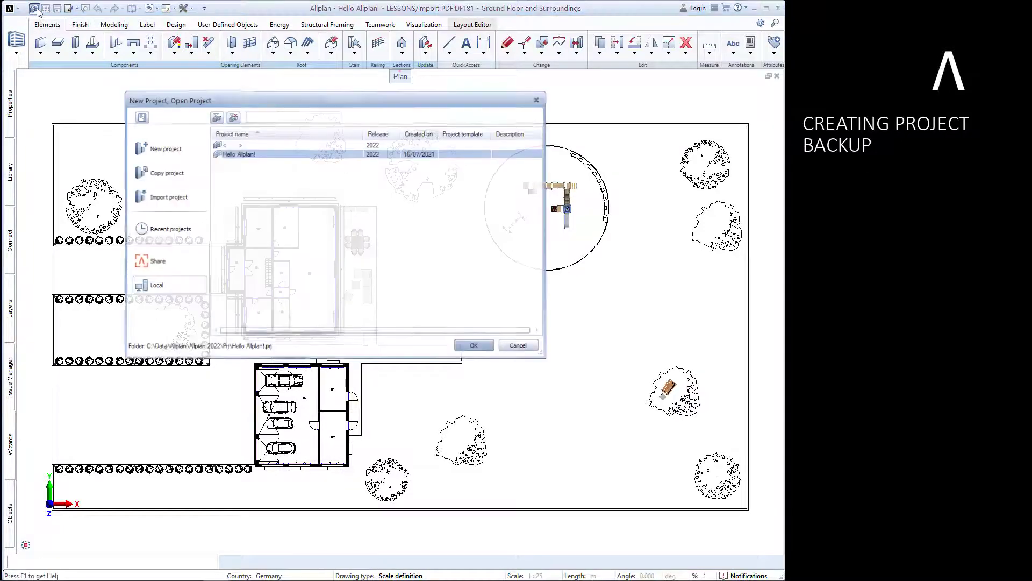
left_click(239, 154)
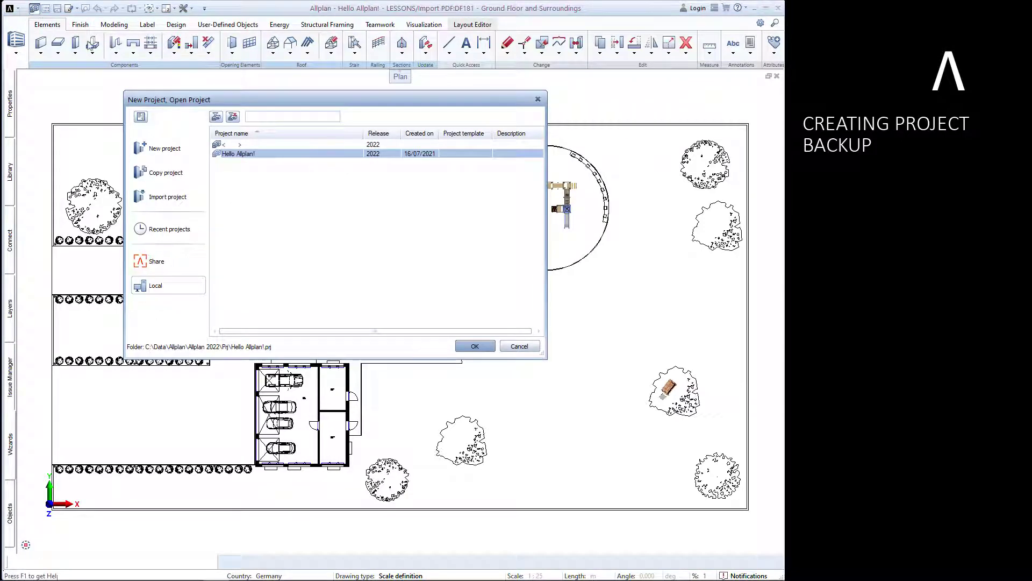
right_click(236, 153)
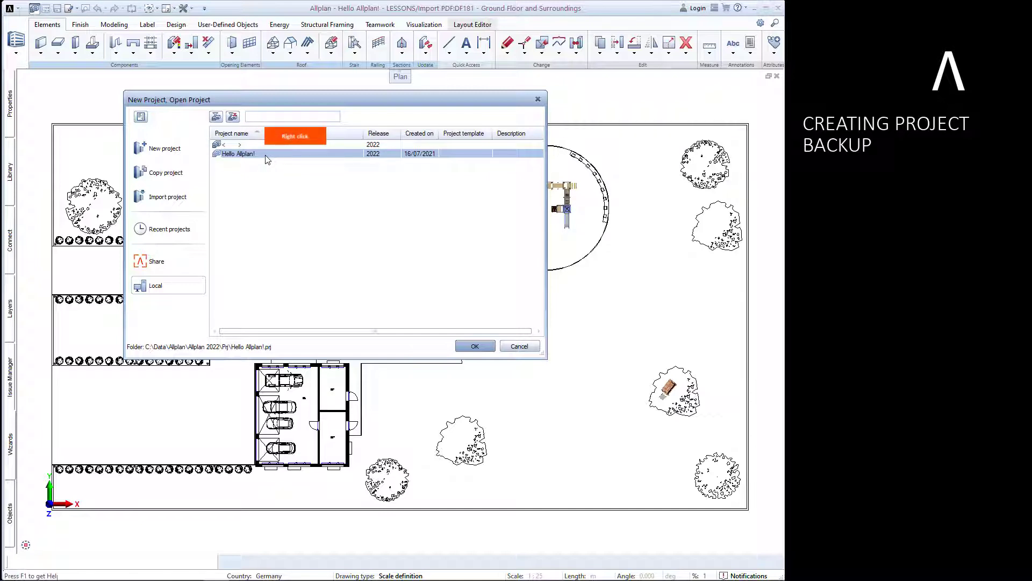
right_click(237, 154)
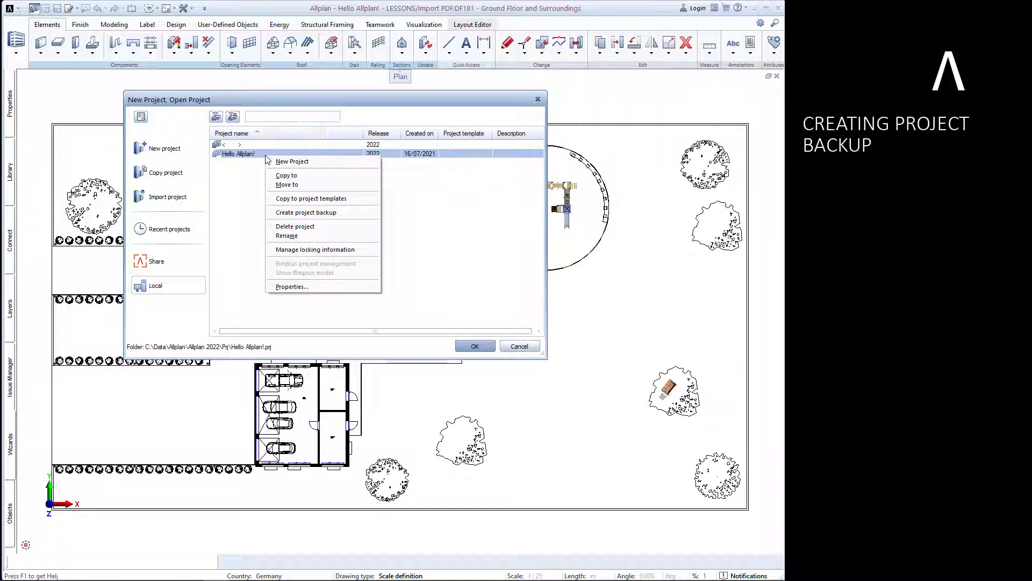
mouse_move(315, 248)
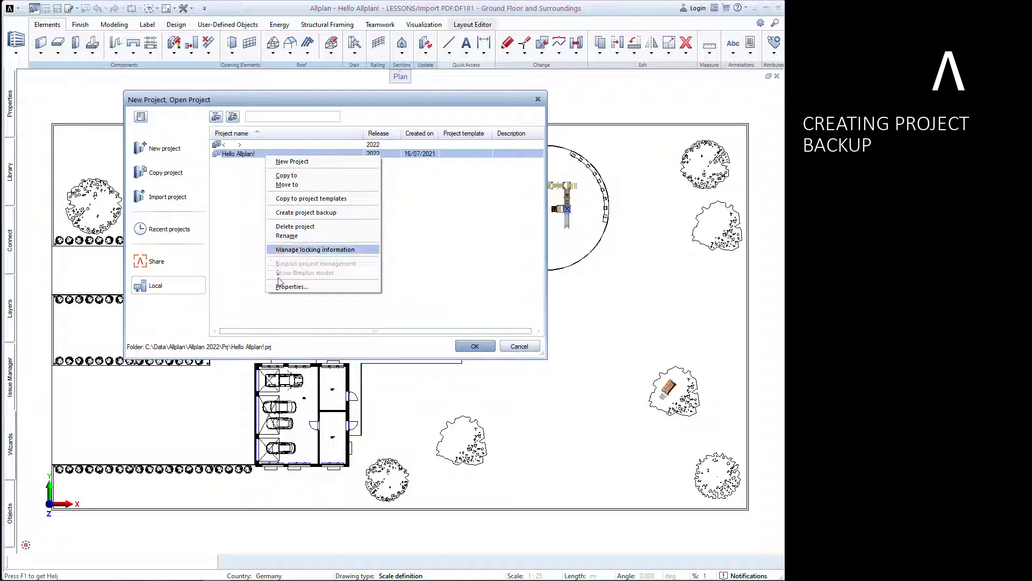
Show the Hello Allplan! project properties, viewing its path settings and IFC Common attribute set
left_click(279, 288)
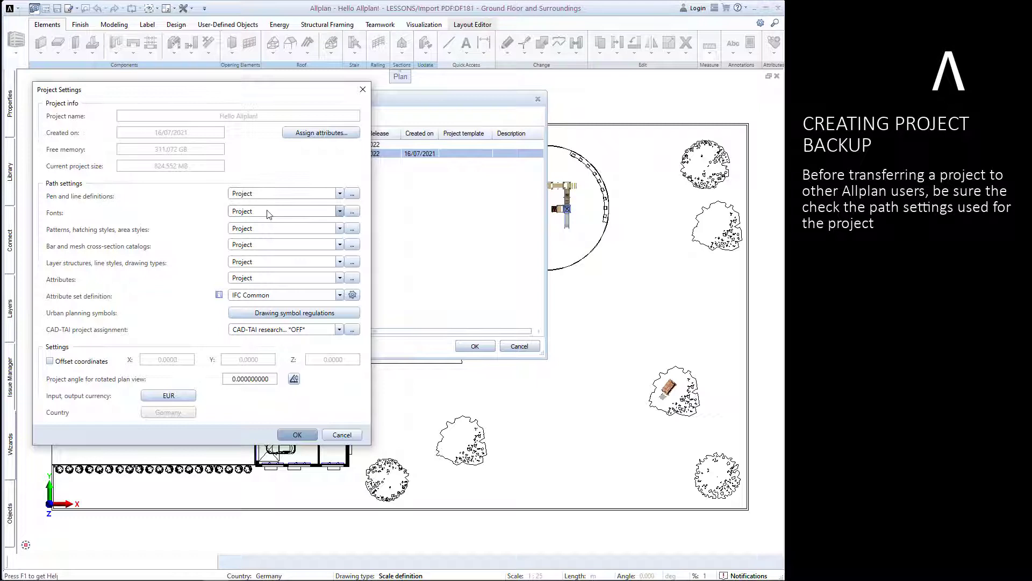
mouse_move(268, 269)
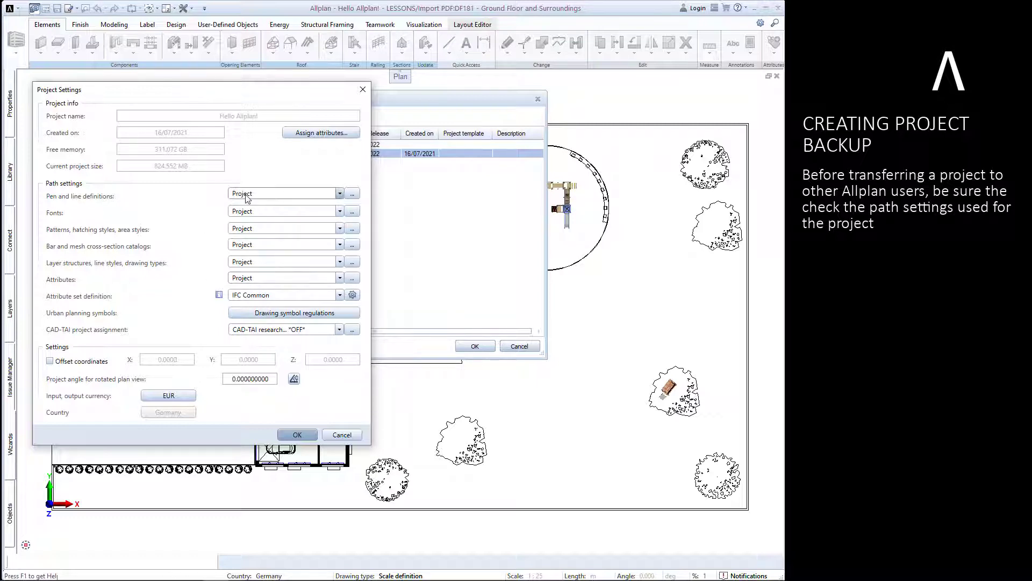
left_click(341, 193)
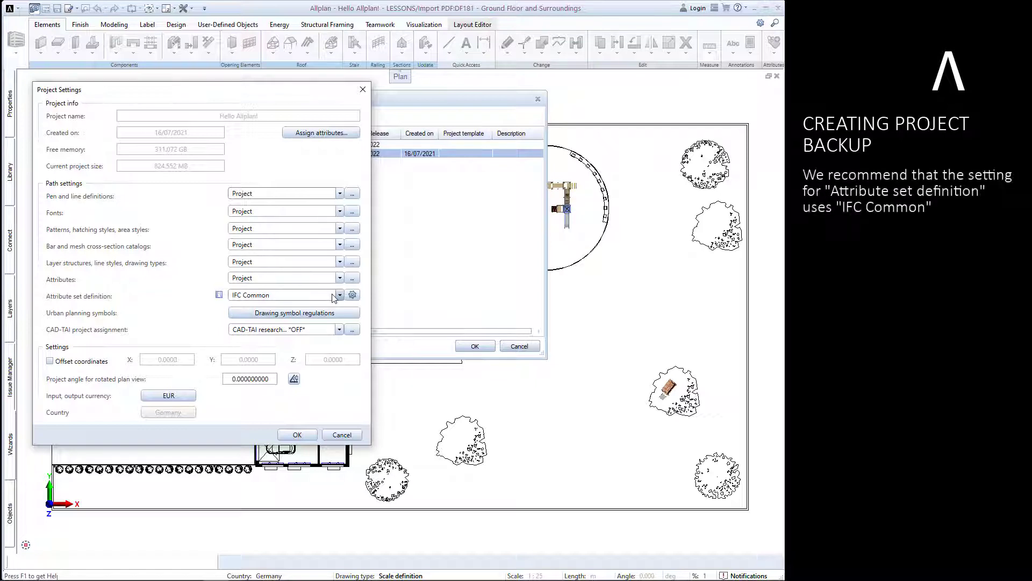
left_click(339, 294)
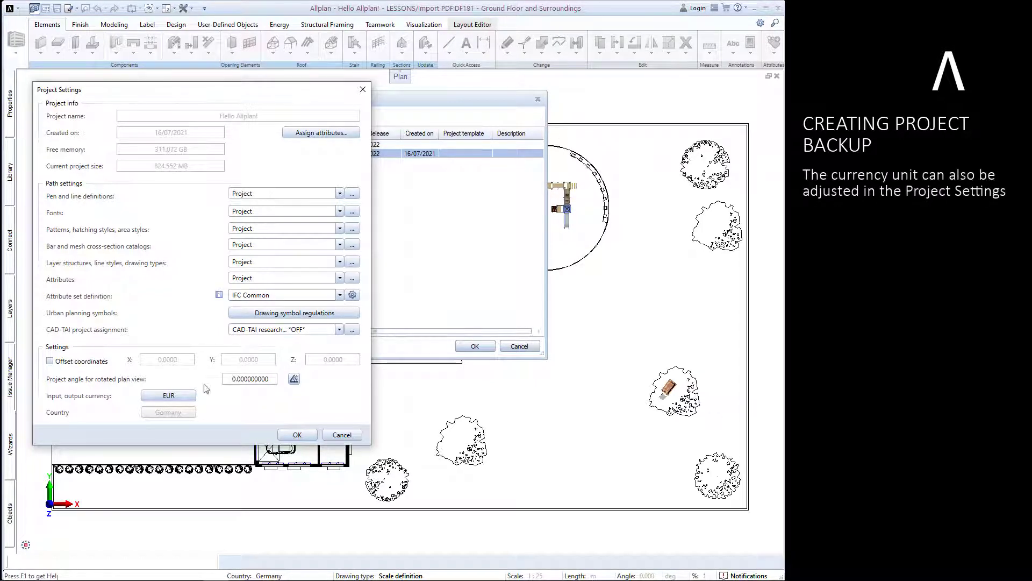
View the EUR input/output currency options and confirm the project settings unchanged
left_click(168, 395)
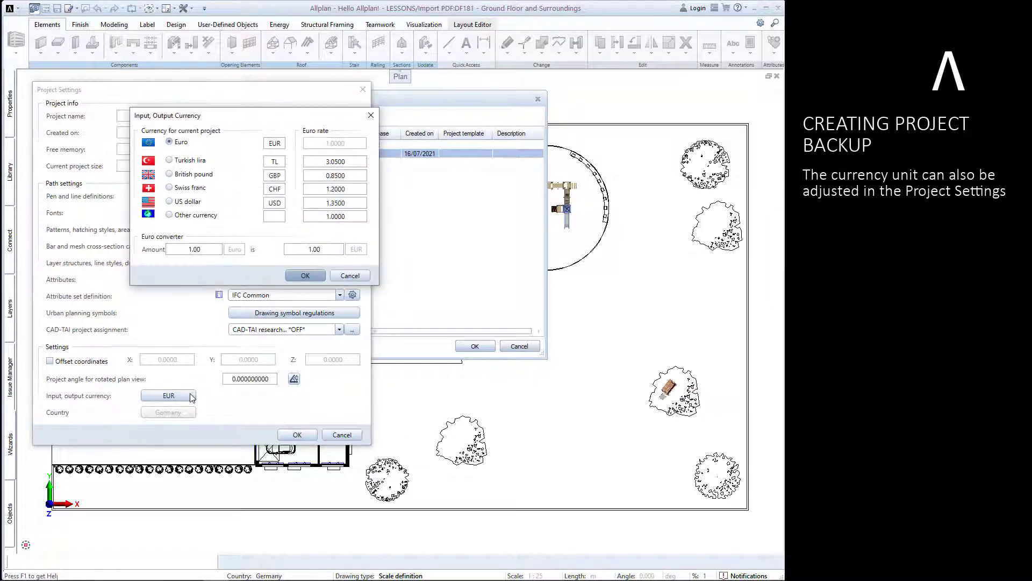
mouse_move(207, 384)
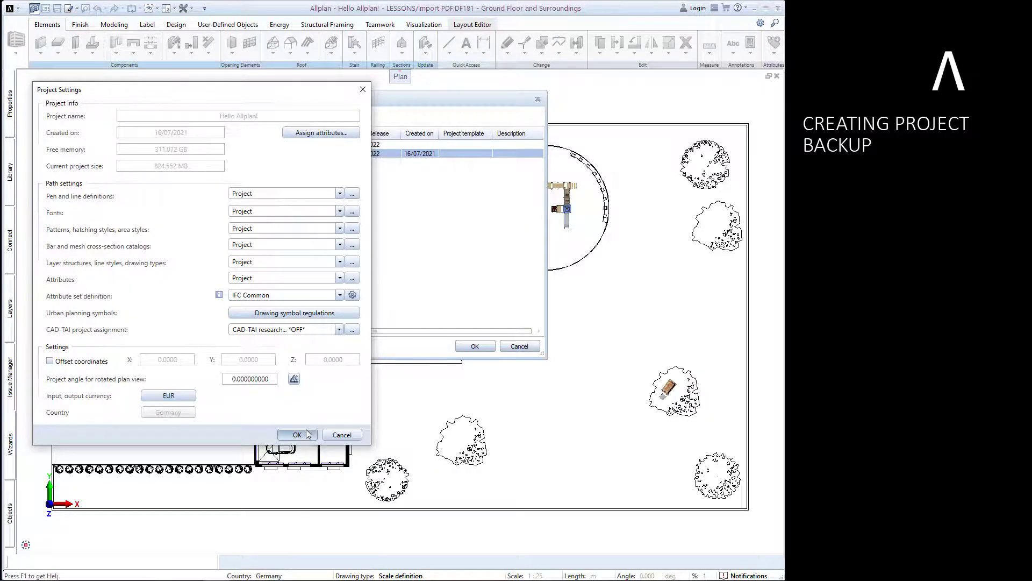
left_click(297, 434)
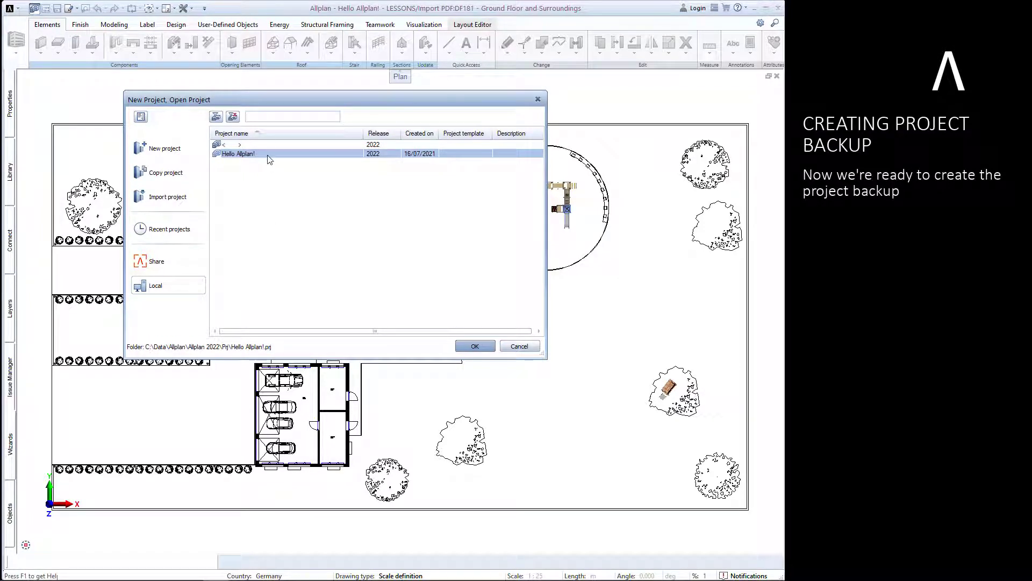
Show the context-menu actions for Hello Allplan! once more
right_click(267, 154)
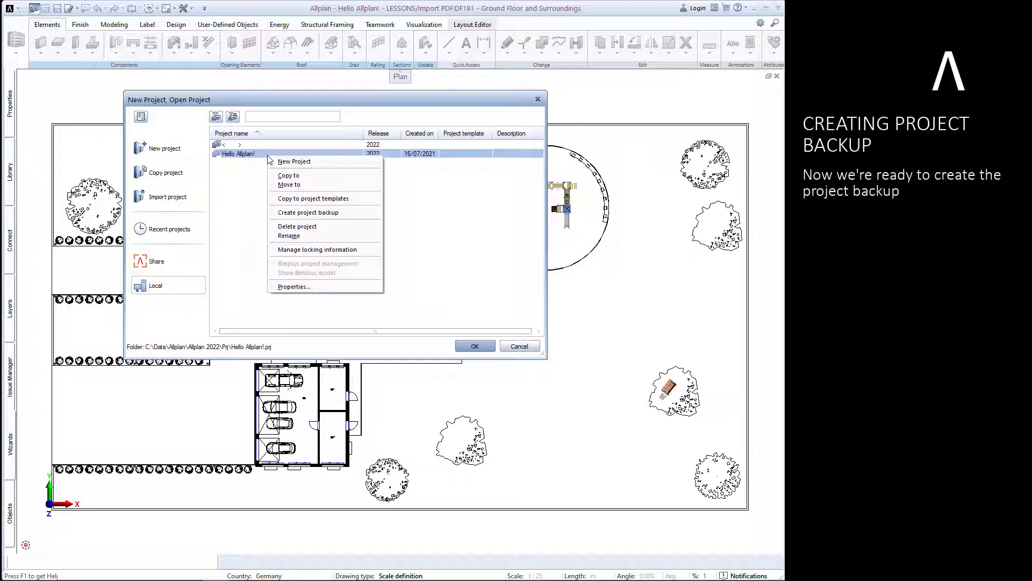
mouse_move(313, 197)
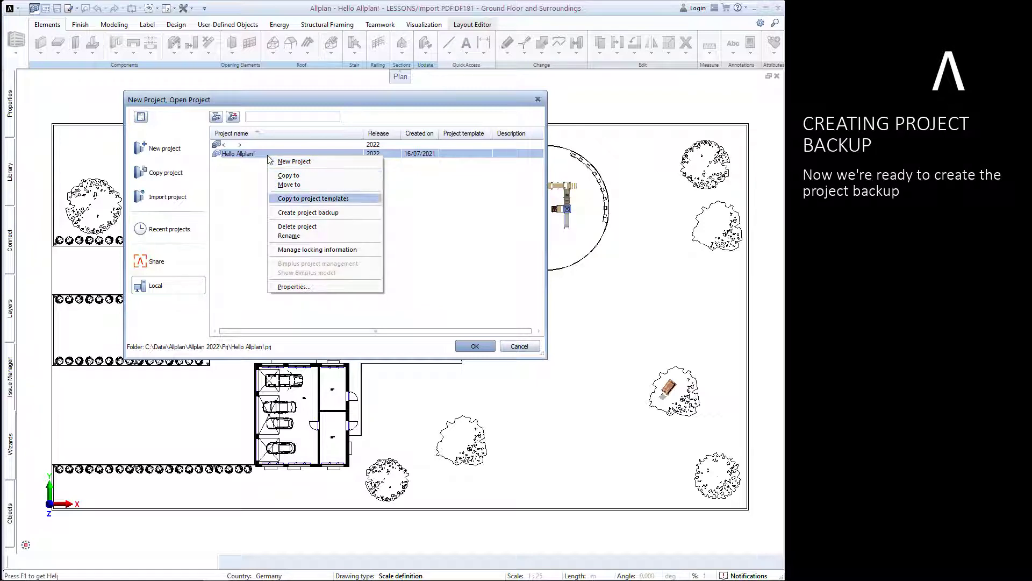
mouse_move(308, 212)
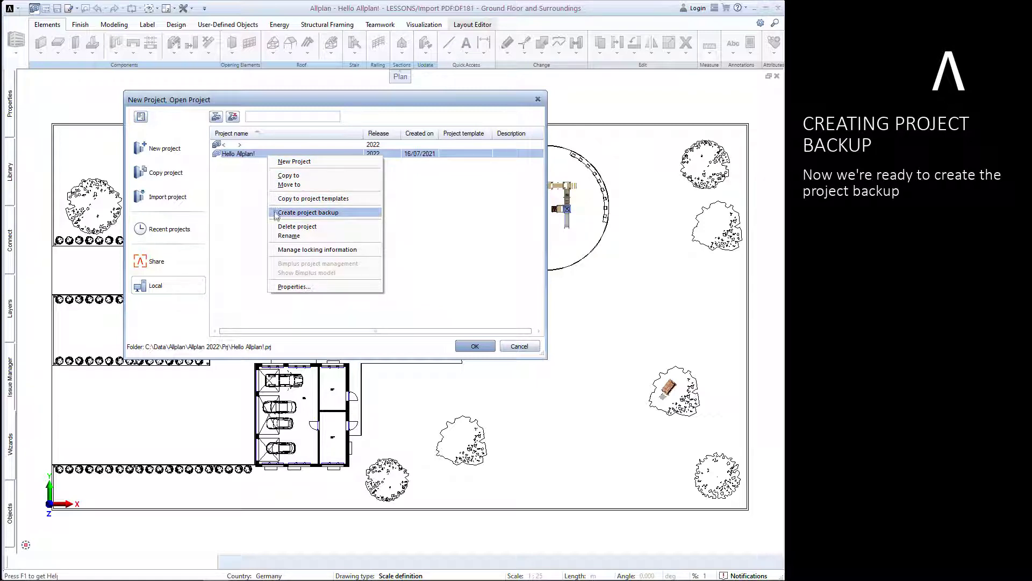
Create a project backup saved as ZIP Hello Allplan!_2022 in Allplan_Backup_Path
left_click(307, 212)
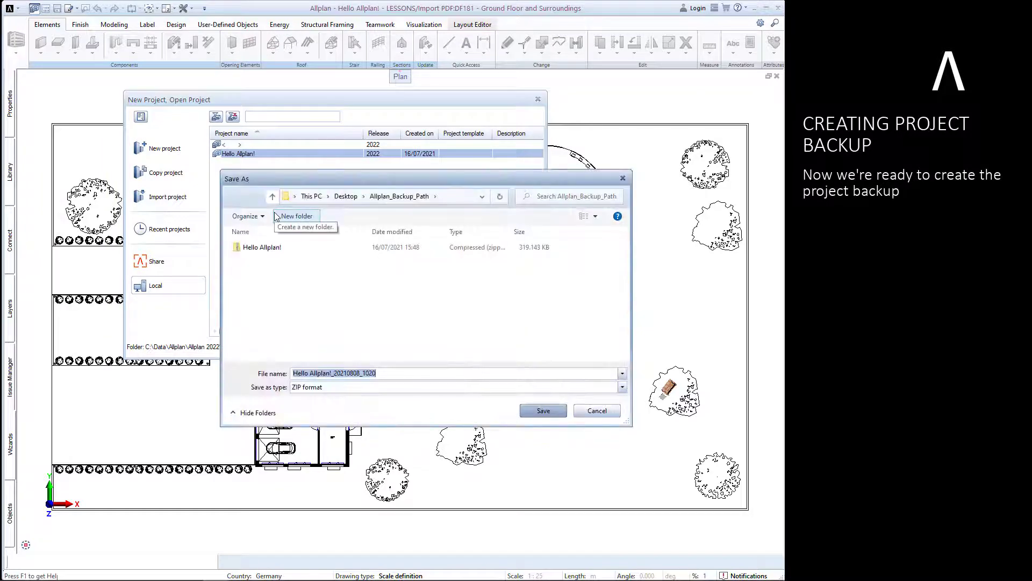
mouse_move(353, 333)
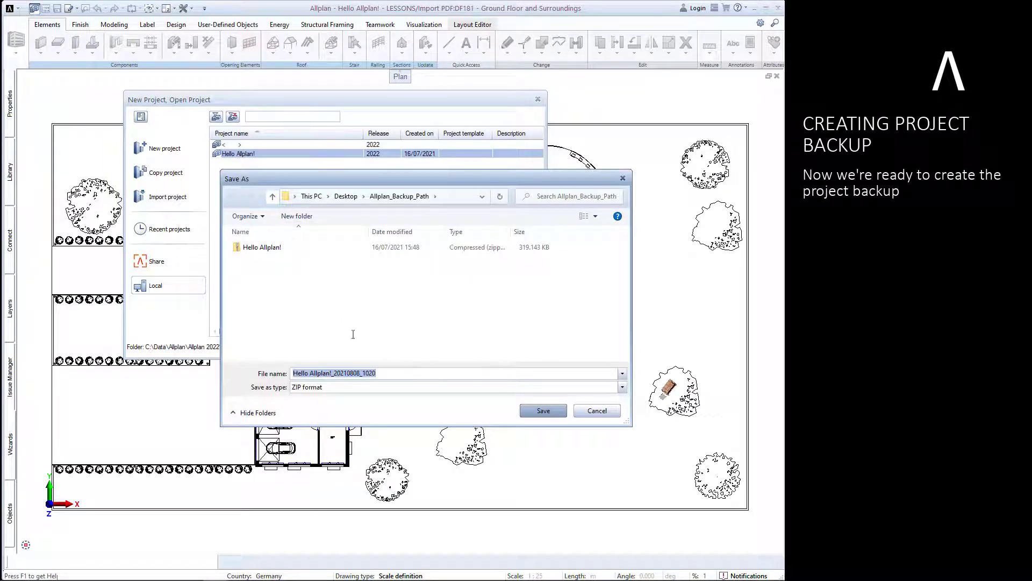
left_click(376, 373)
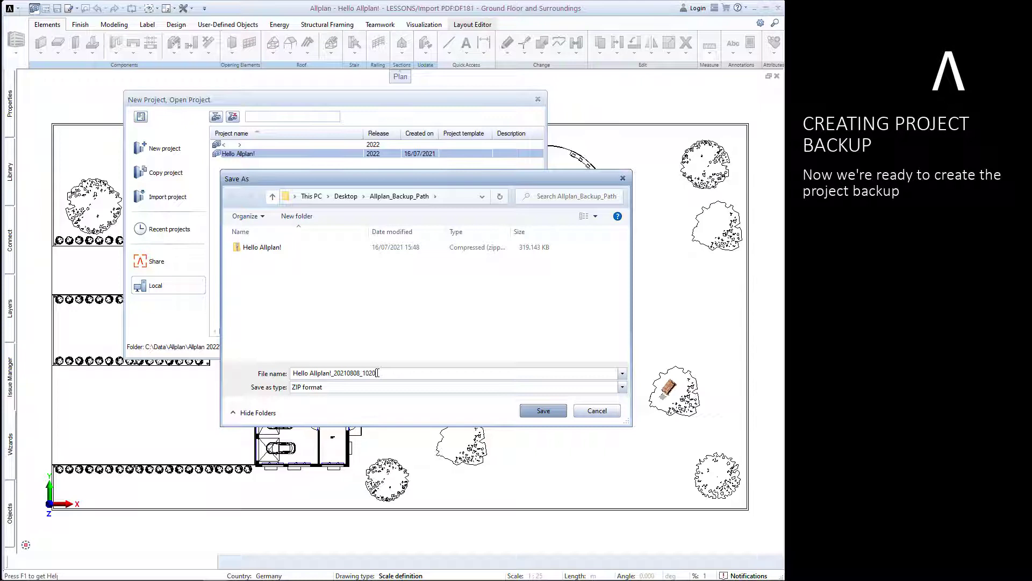
key("BackSpace")
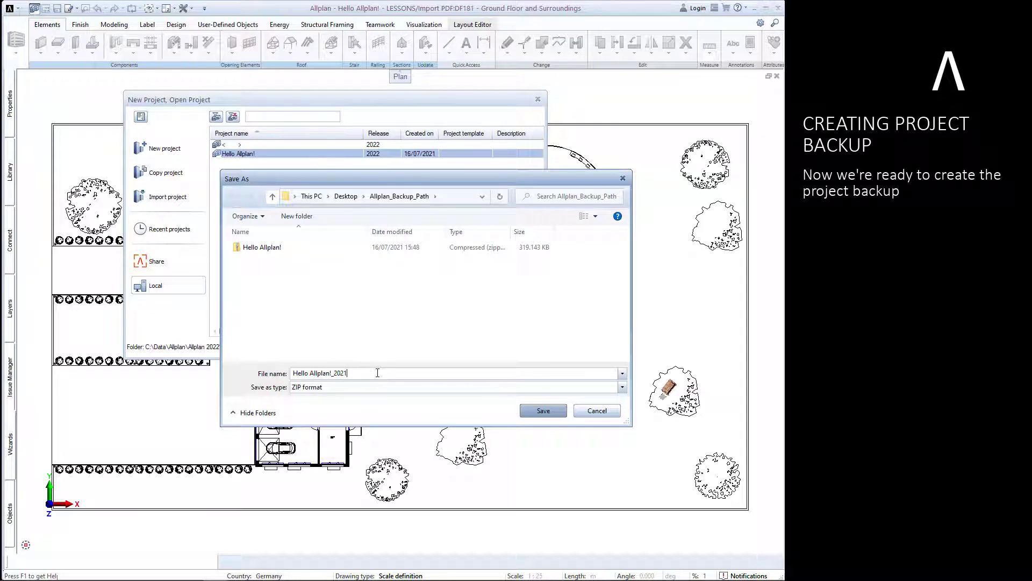
type("2022")
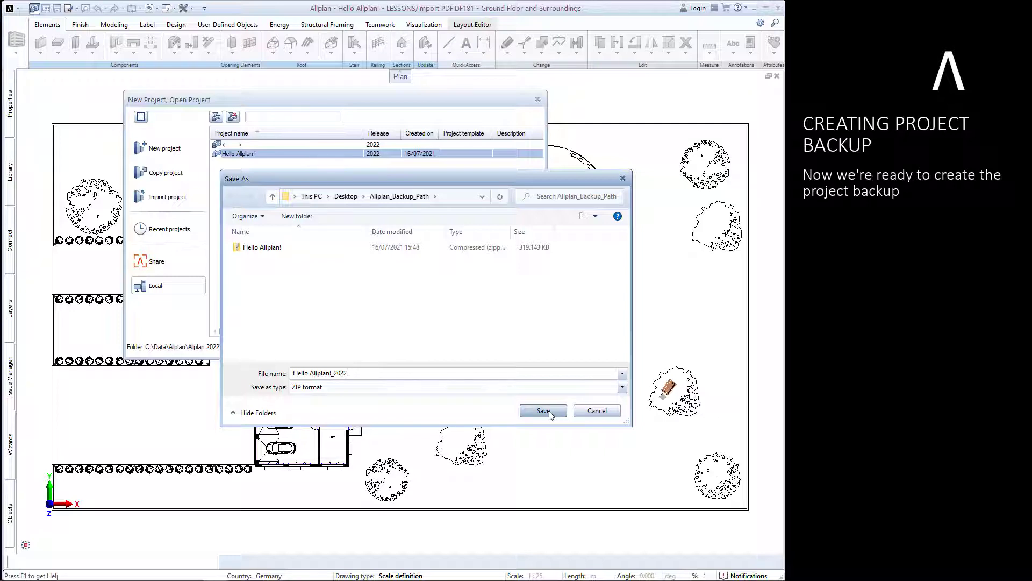
left_click(542, 410)
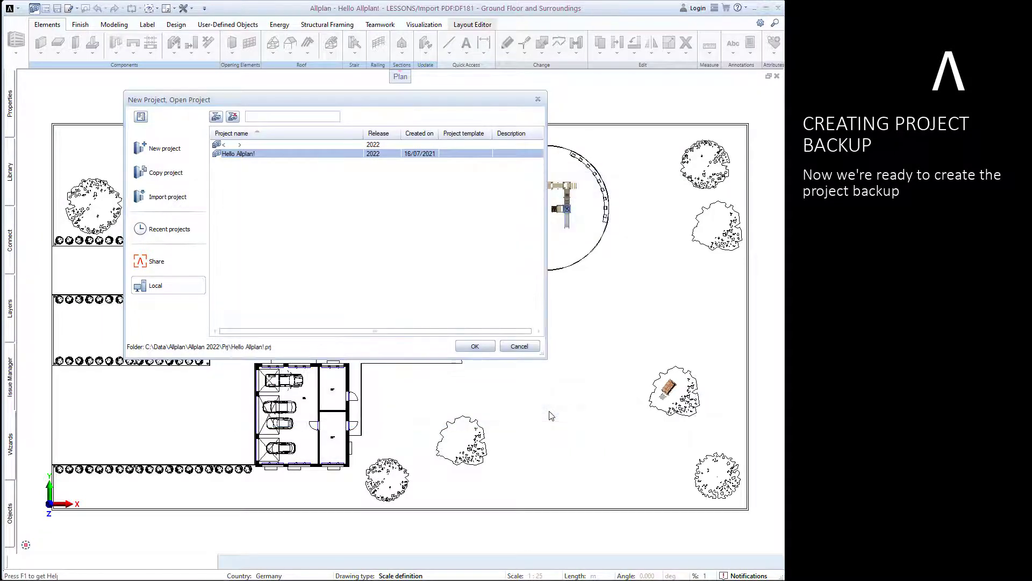
left_click(475, 345)
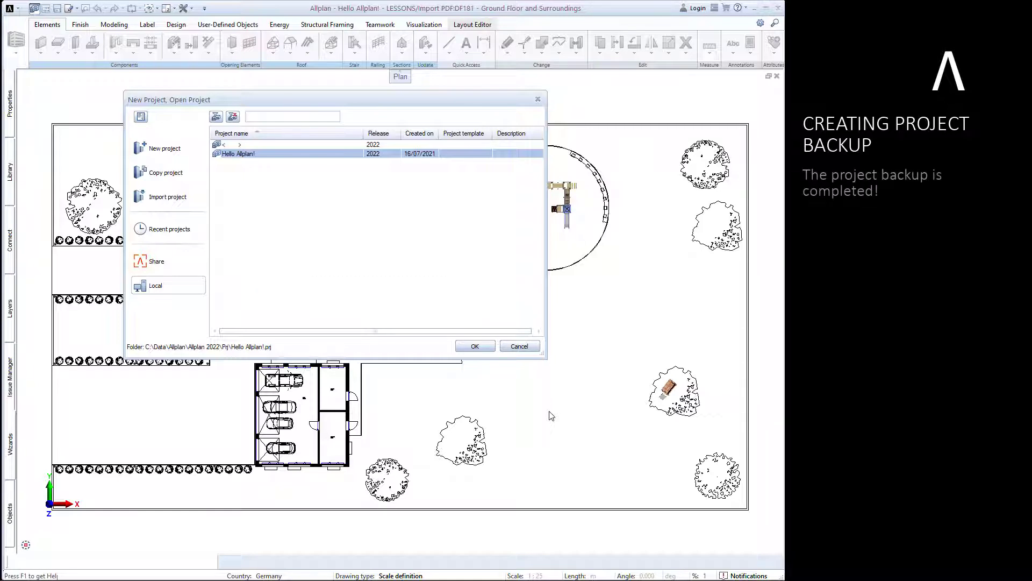
mouse_move(62, 397)
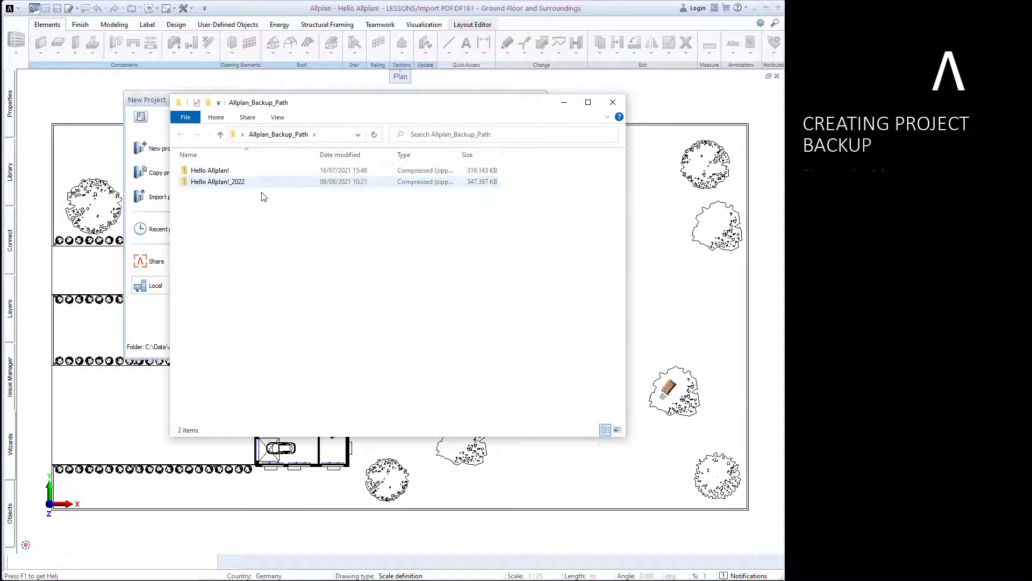
mouse_move(217, 182)
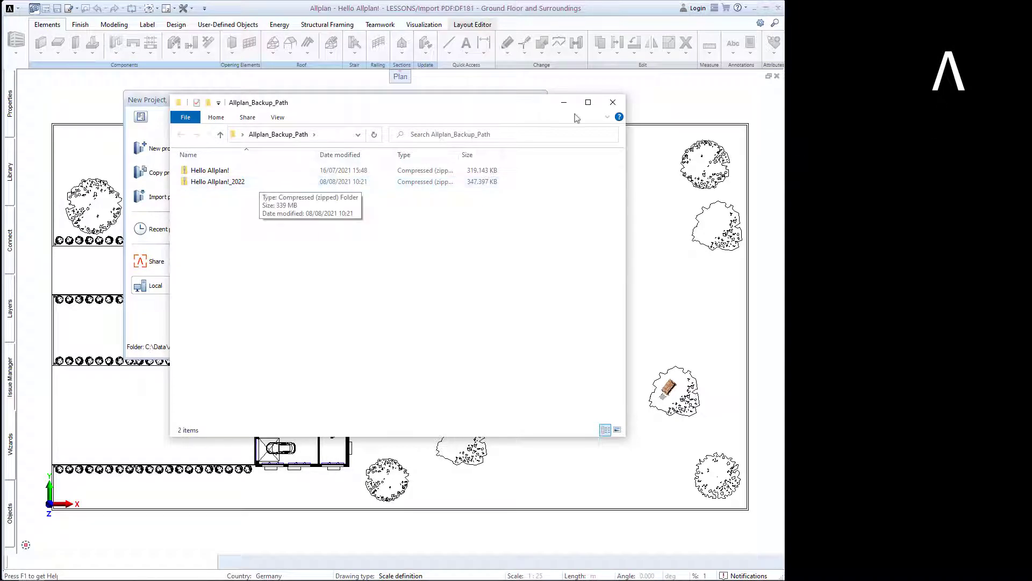
Close the Allplan_Backup_Path Explorer window showing the new ZIP
left_click(612, 102)
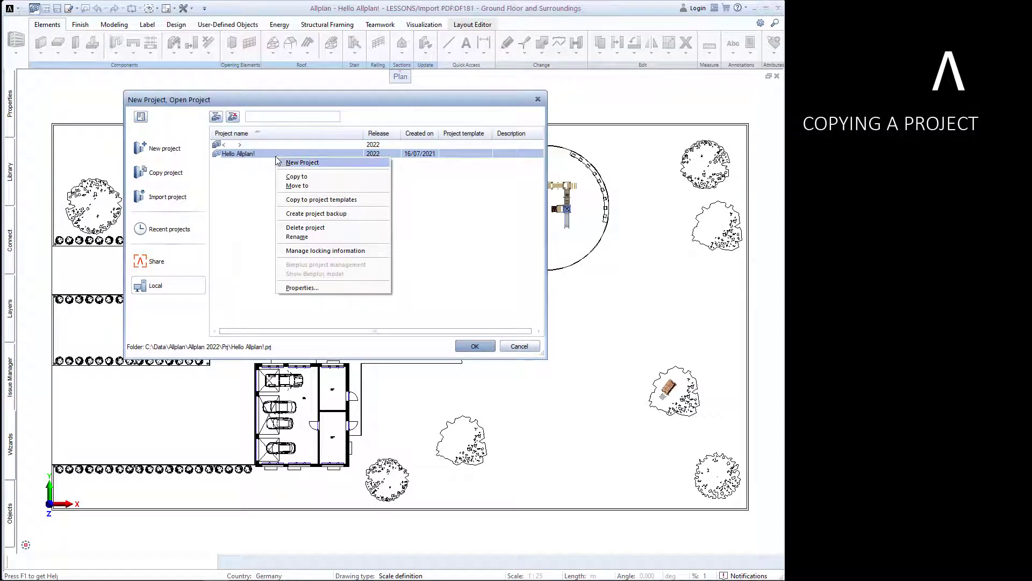
Copy Hello Allplan! to localhost as Copy of Hello Allplan! with the default name
left_click(279, 180)
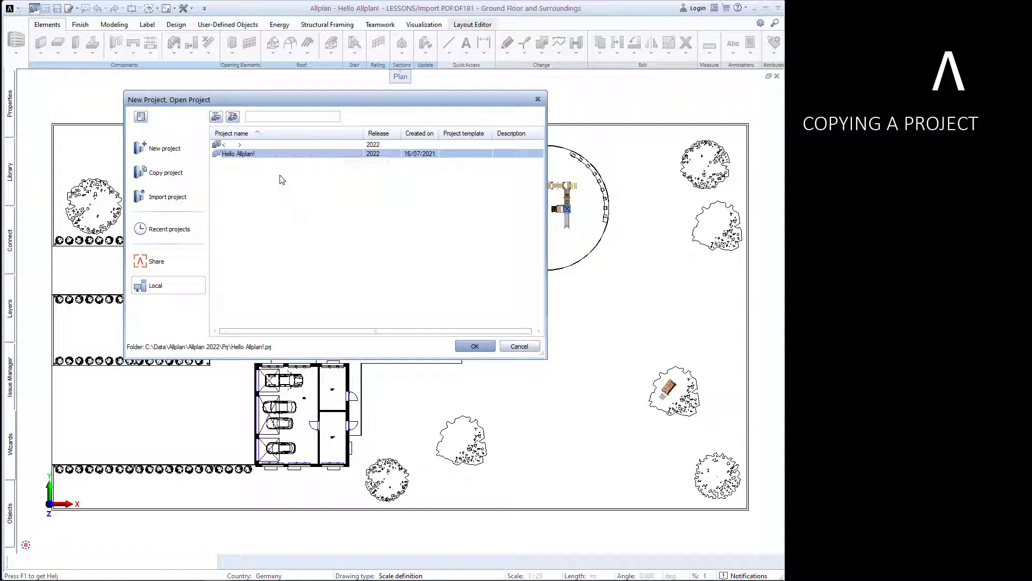
left_click(165, 172)
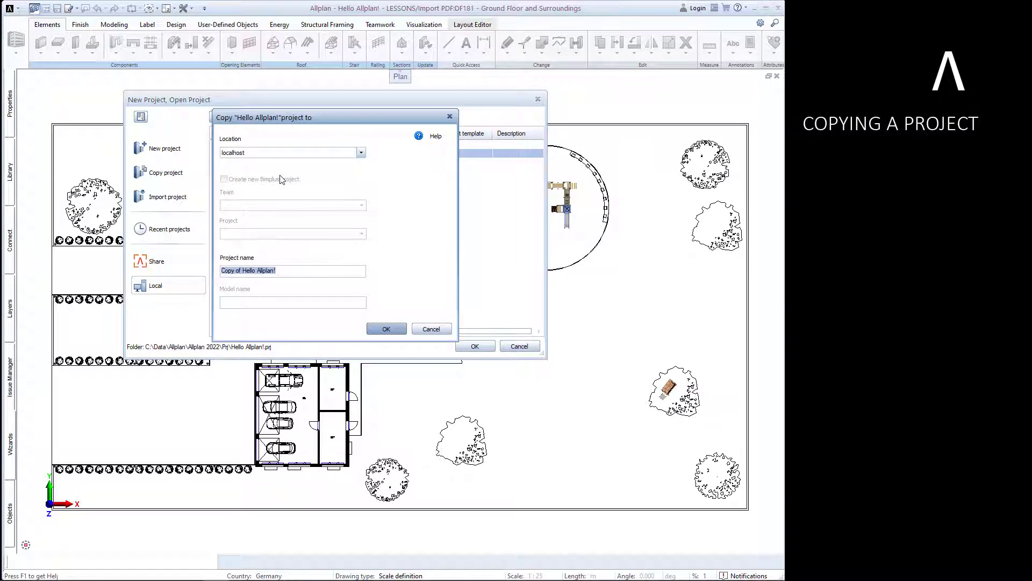
mouse_move(386, 329)
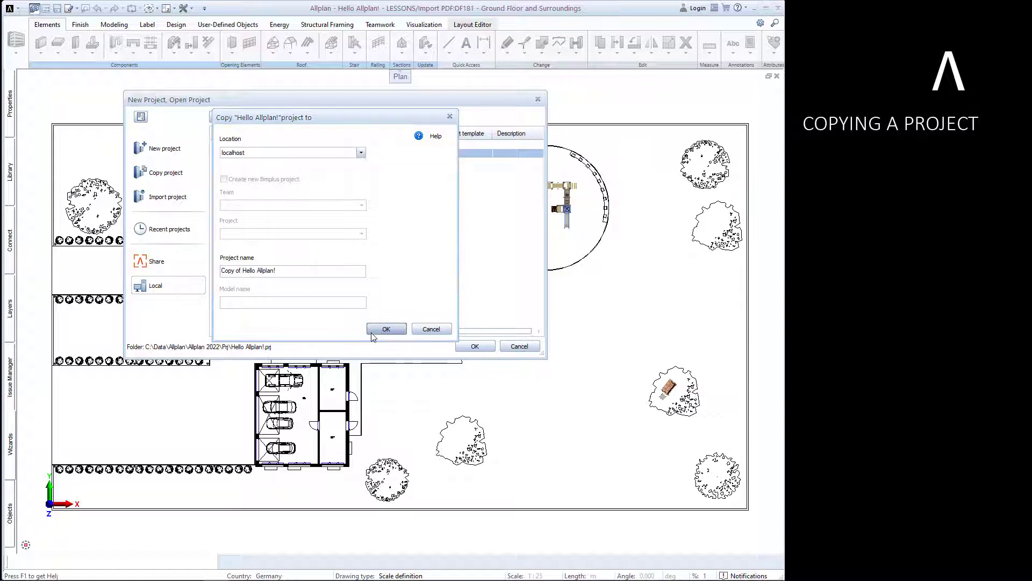
left_click(386, 329)
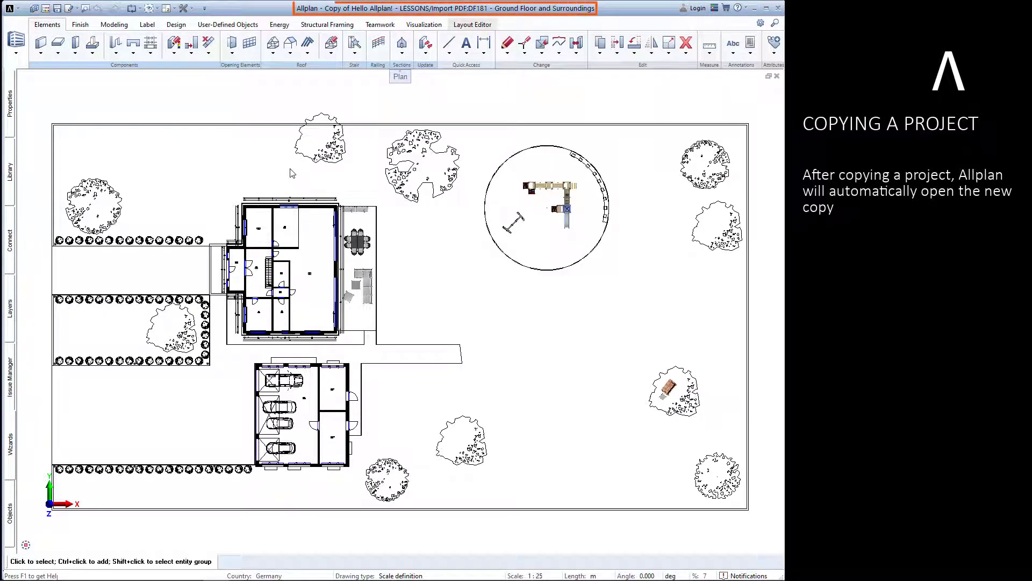
mouse_move(289, 173)
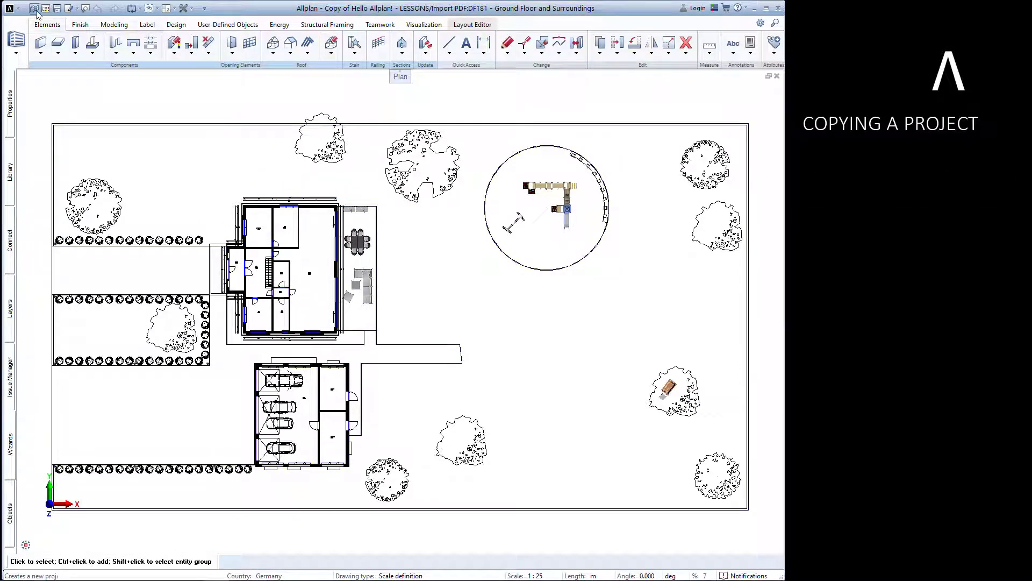
Show the project list, now including Copy of Hello Allplan!
left_click(33, 8)
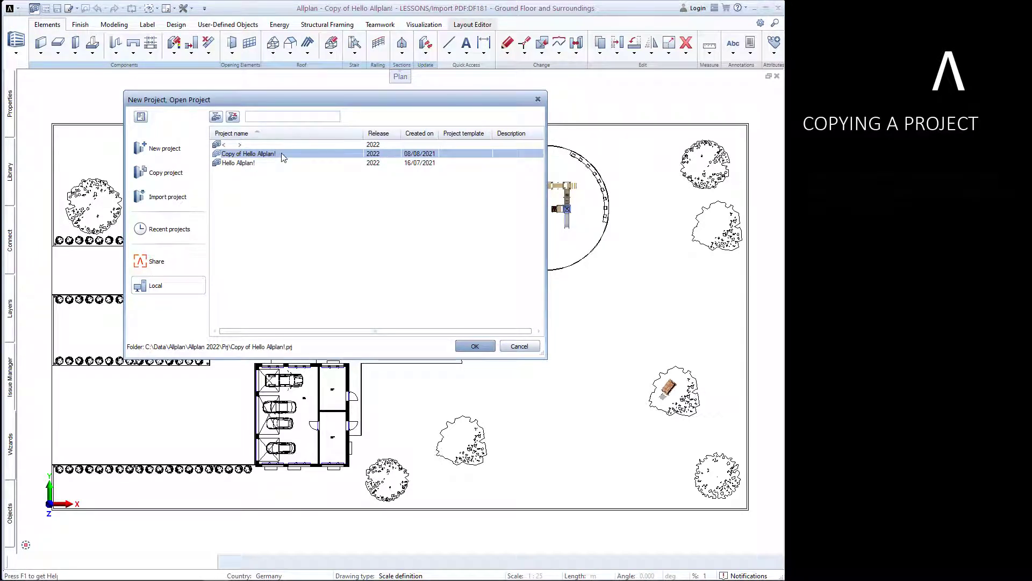
Start copying Copy of Hello Allplan! to BIMPLUS, sign in, then cancel the copy
right_click(247, 153)
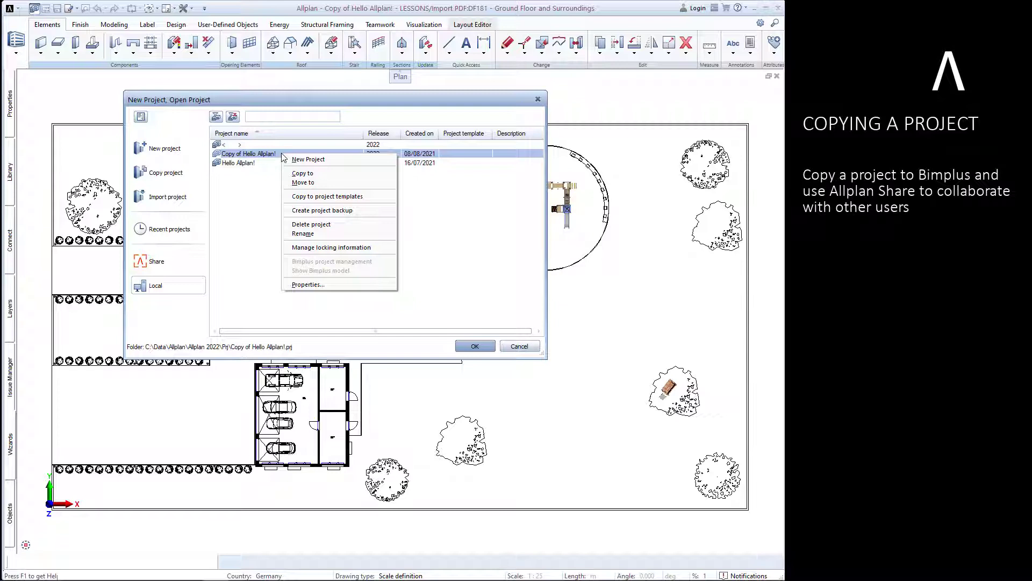
left_click(302, 173)
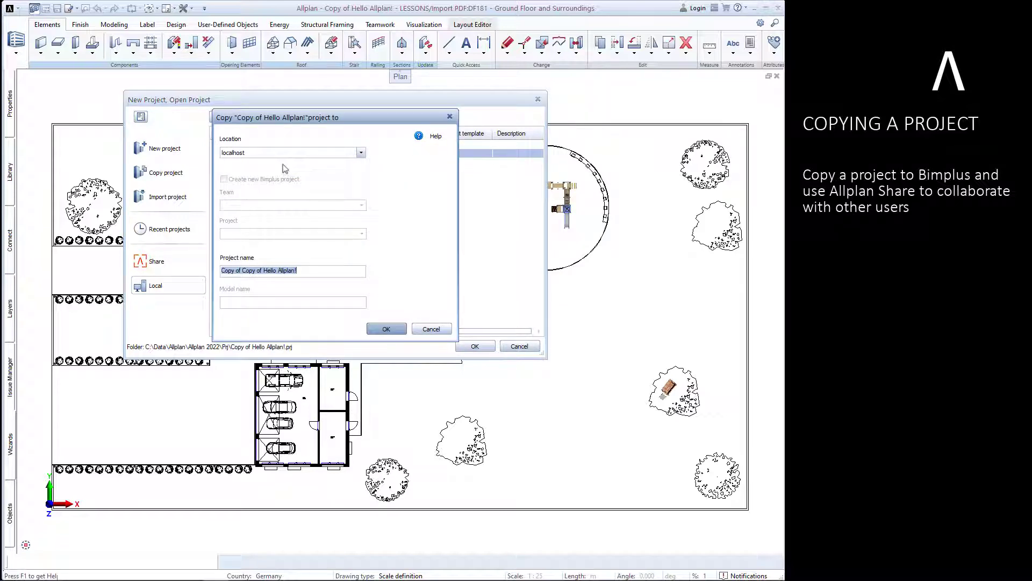
left_click(361, 151)
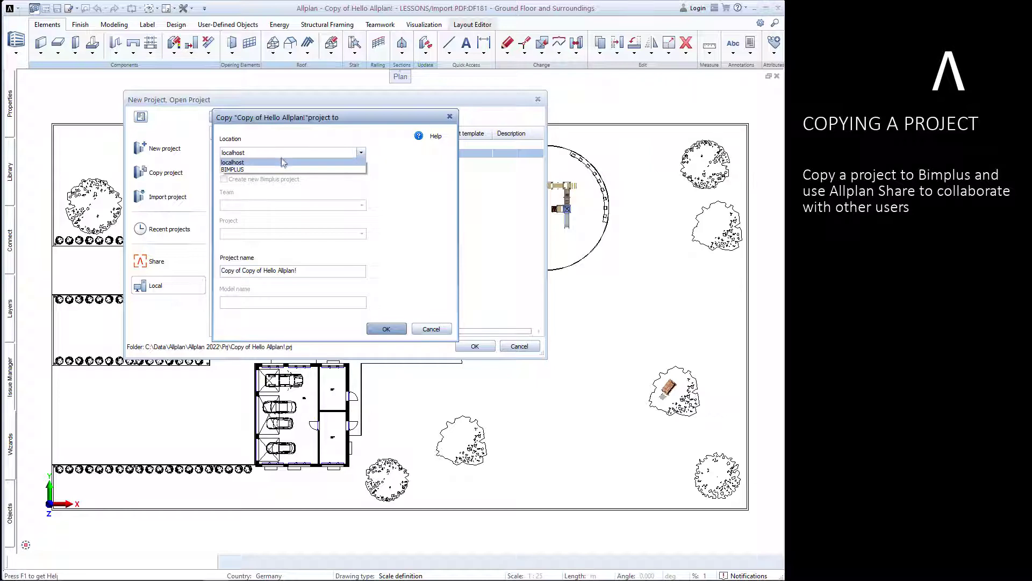
left_click(234, 169)
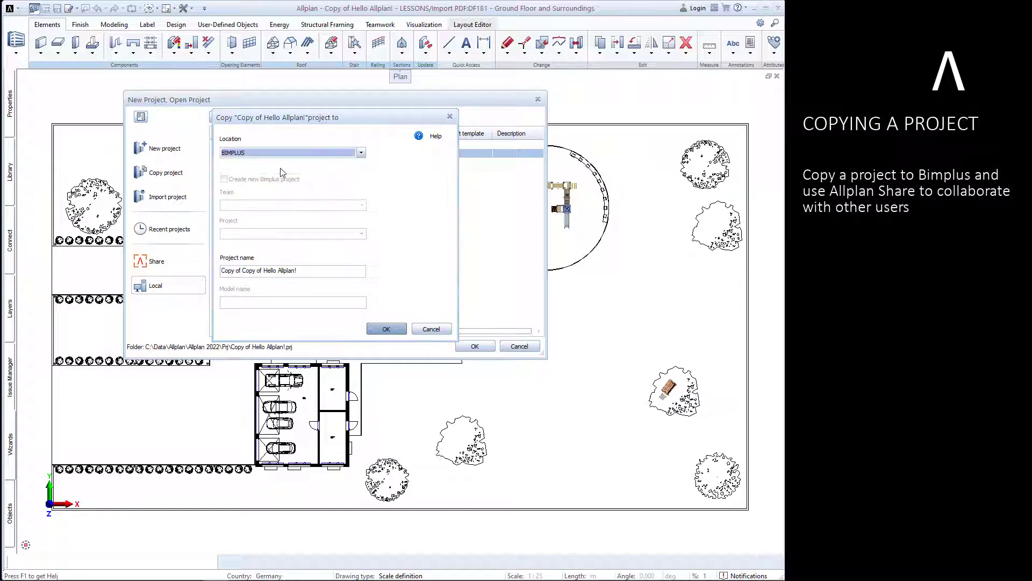
left_click(386, 329)
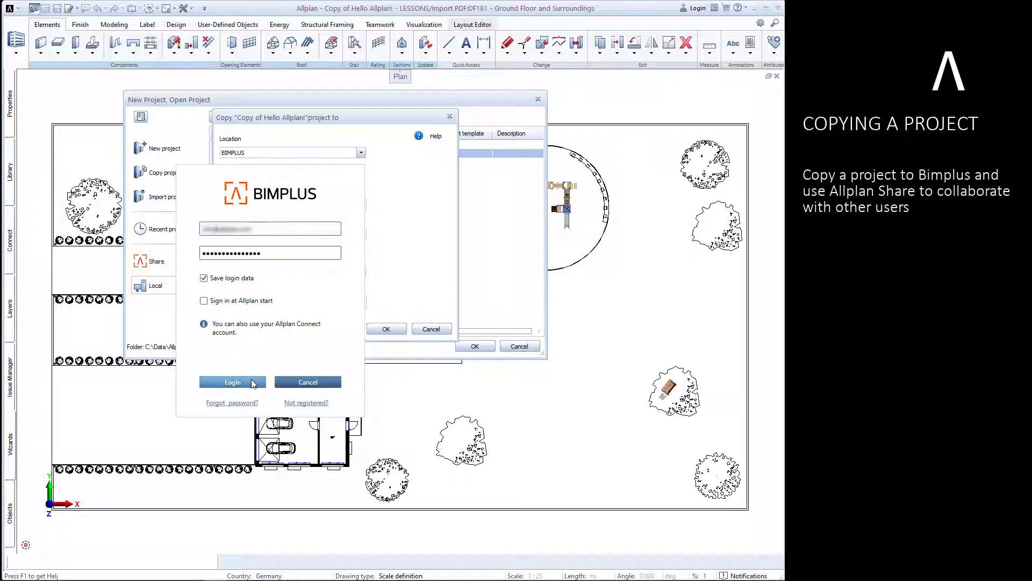
left_click(232, 382)
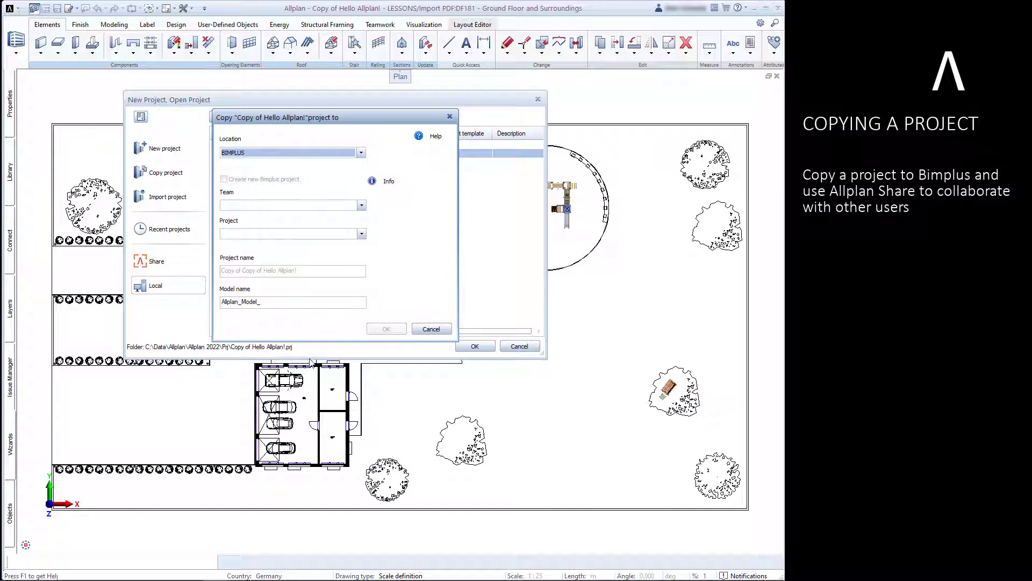
mouse_move(431, 329)
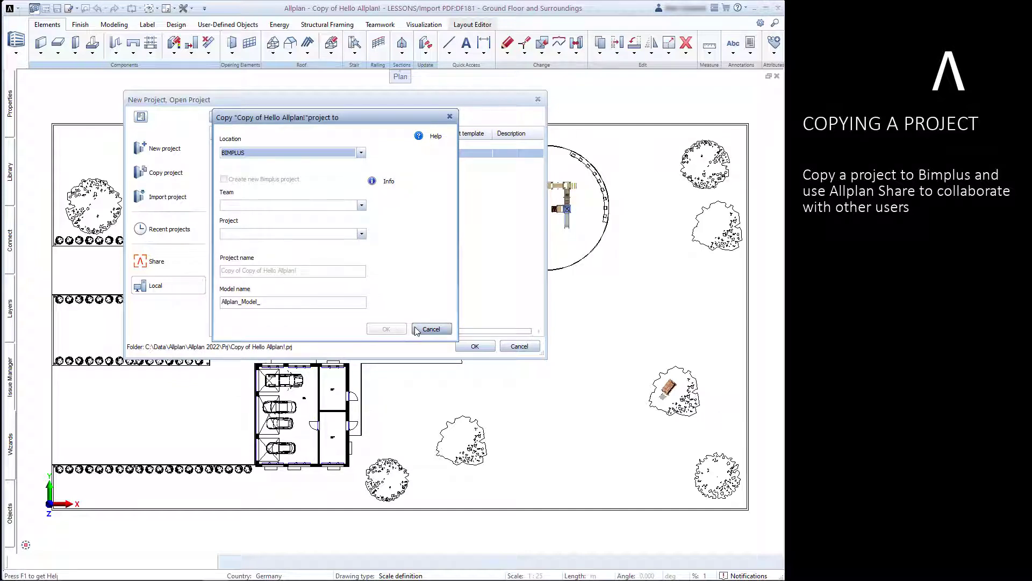
left_click(431, 329)
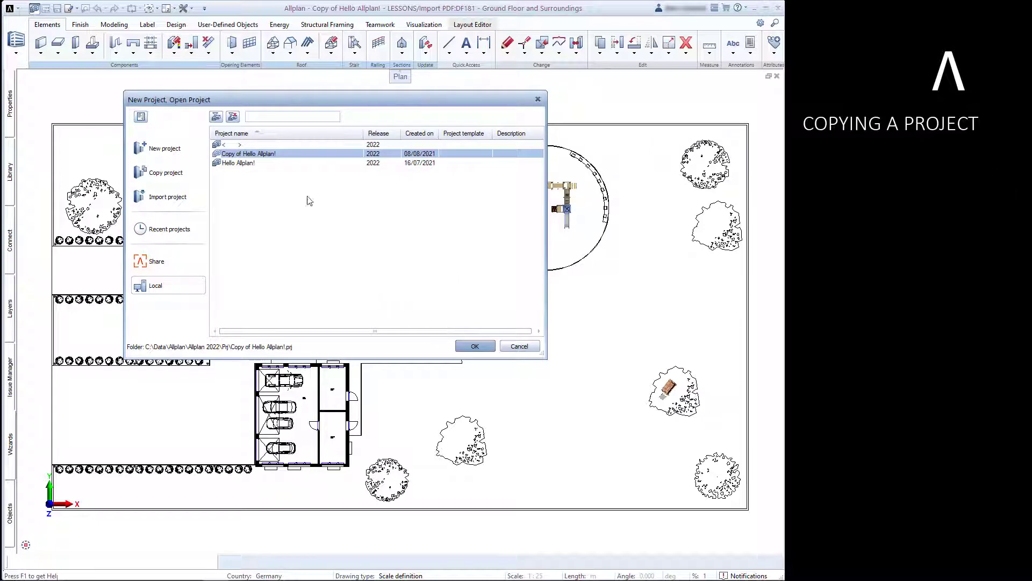
Rename Copy of Hello Allplan! to Hello Allplan!_2022
right_click(248, 153)
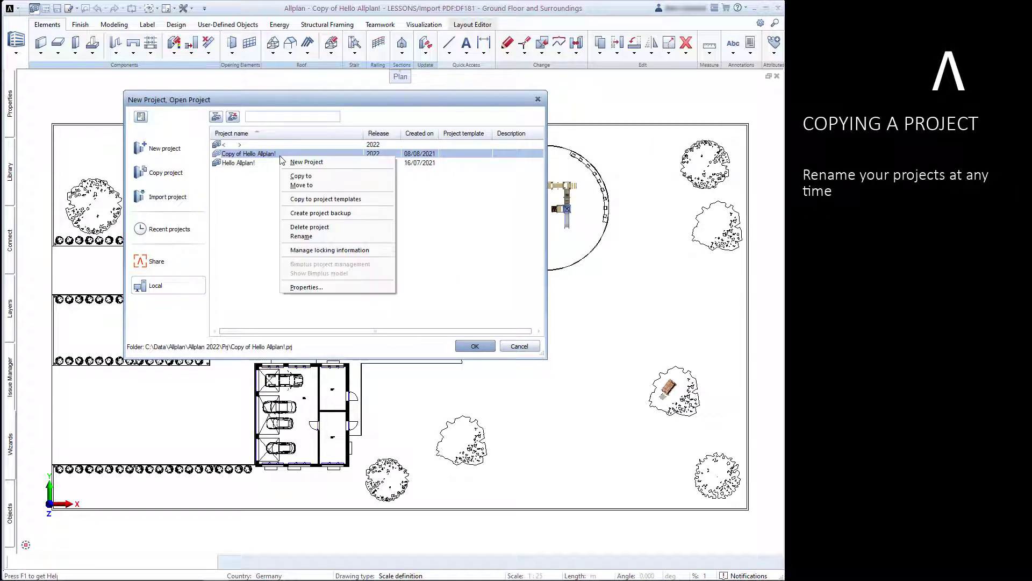
mouse_move(301, 185)
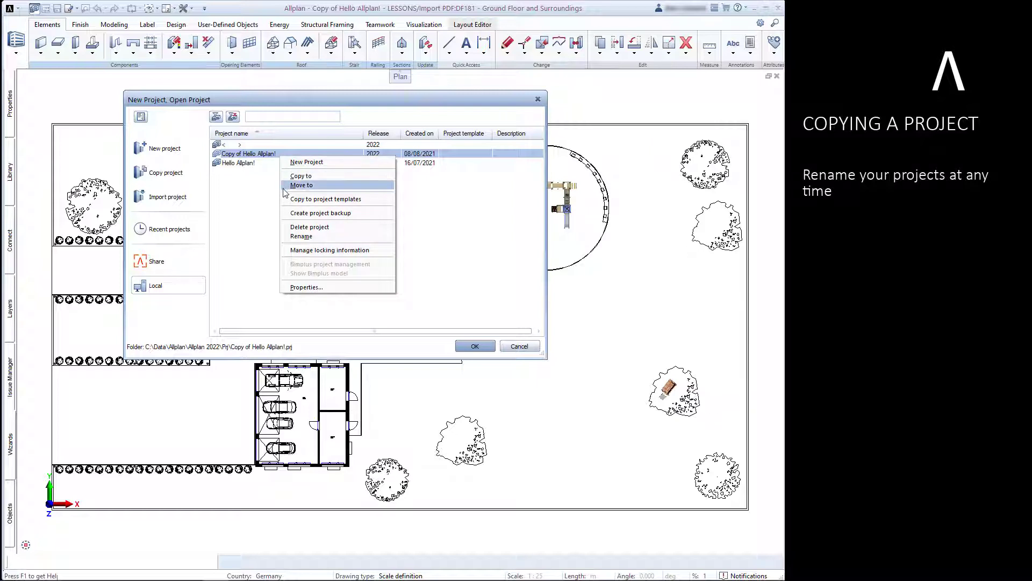
mouse_move(301, 235)
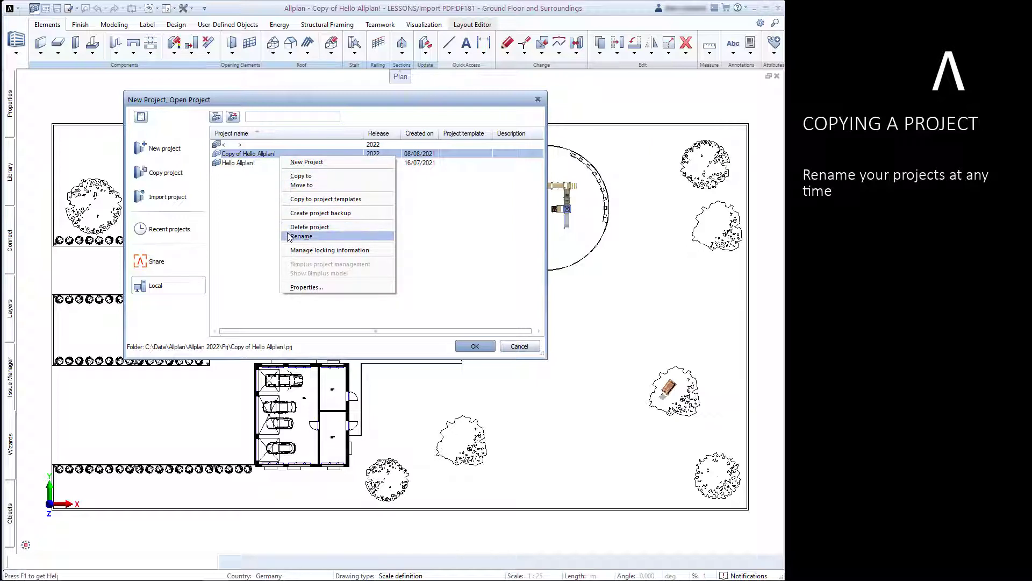
left_click(301, 236)
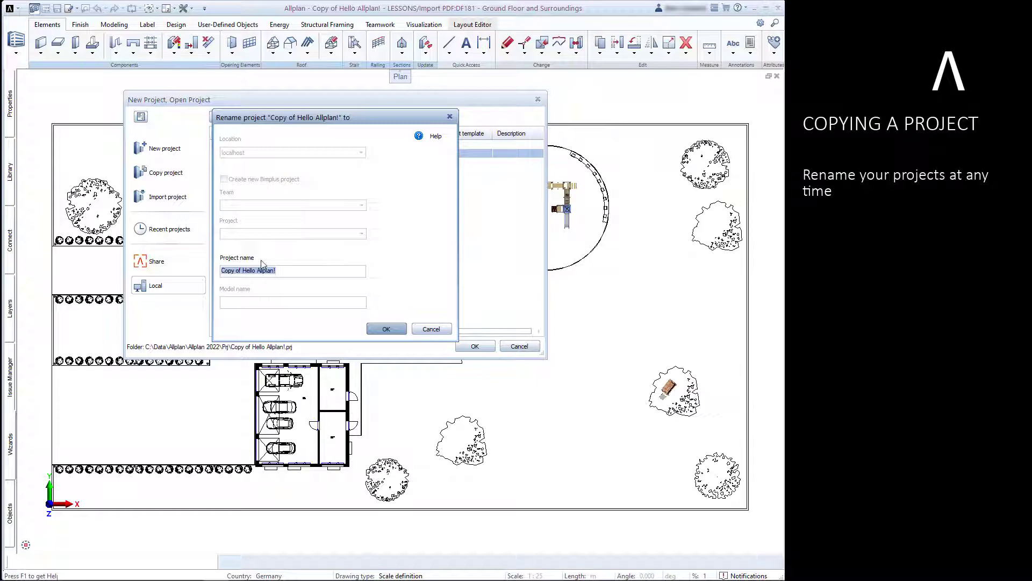
left_click(247, 270)
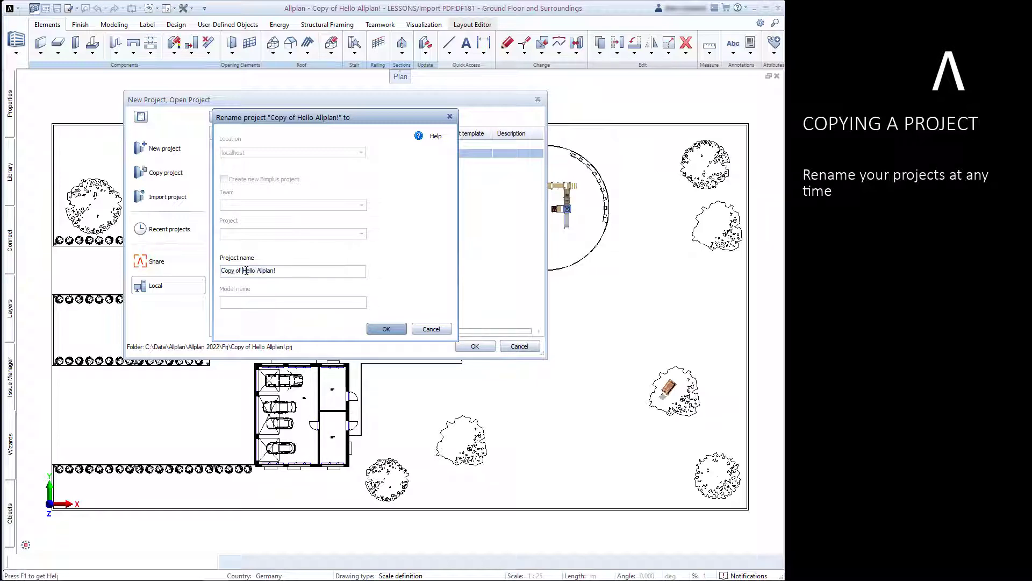
type("Hello Allplan!")
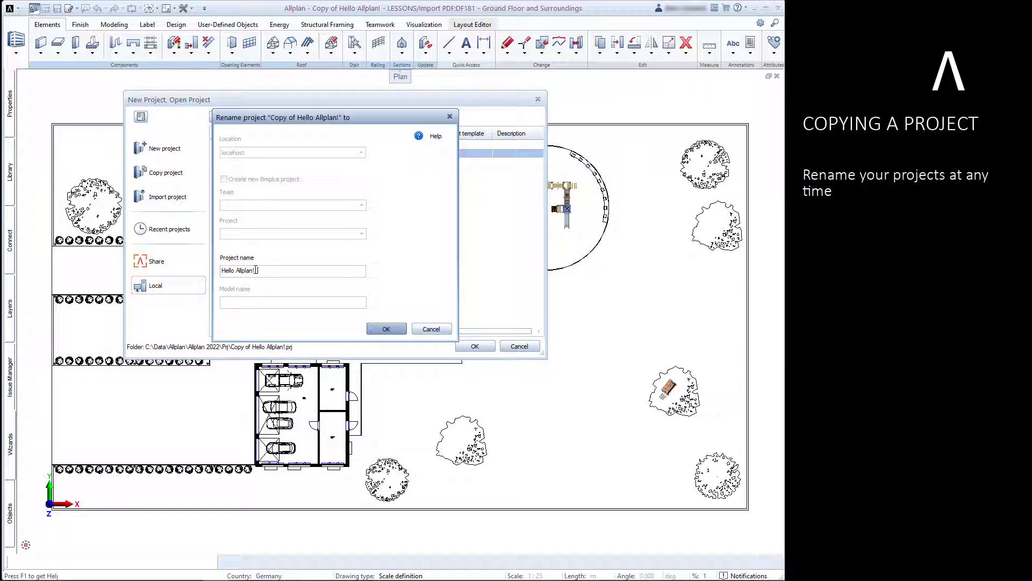
type("2022")
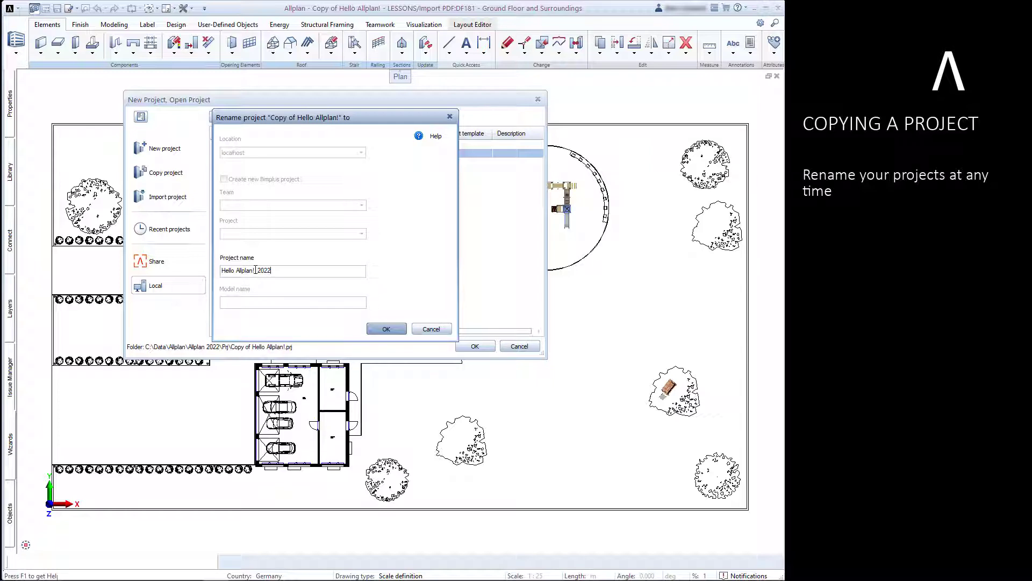
left_click(386, 329)
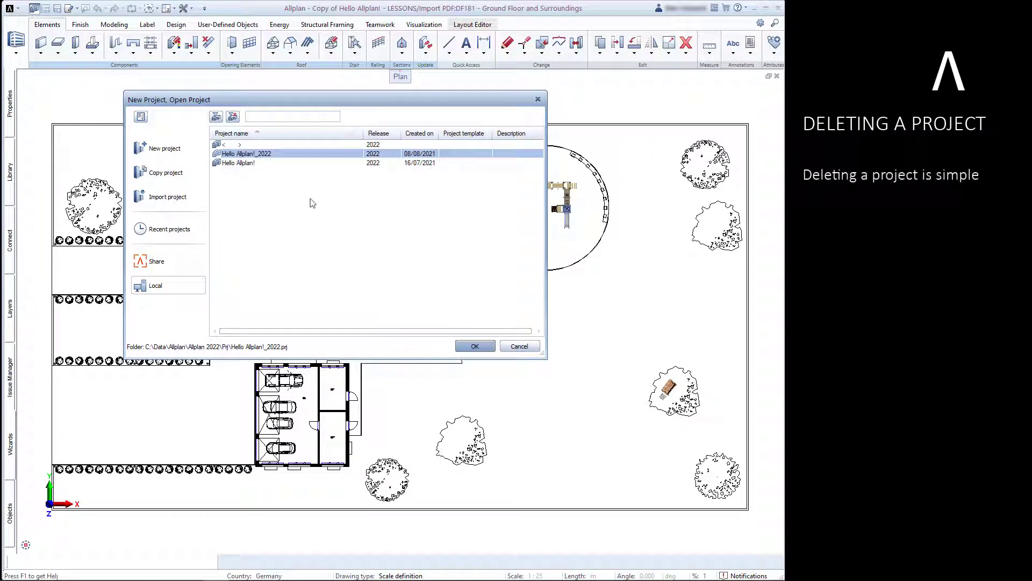
Delete the Hello Allplan!_2022 project and confirm its permanent removal
right_click(246, 154)
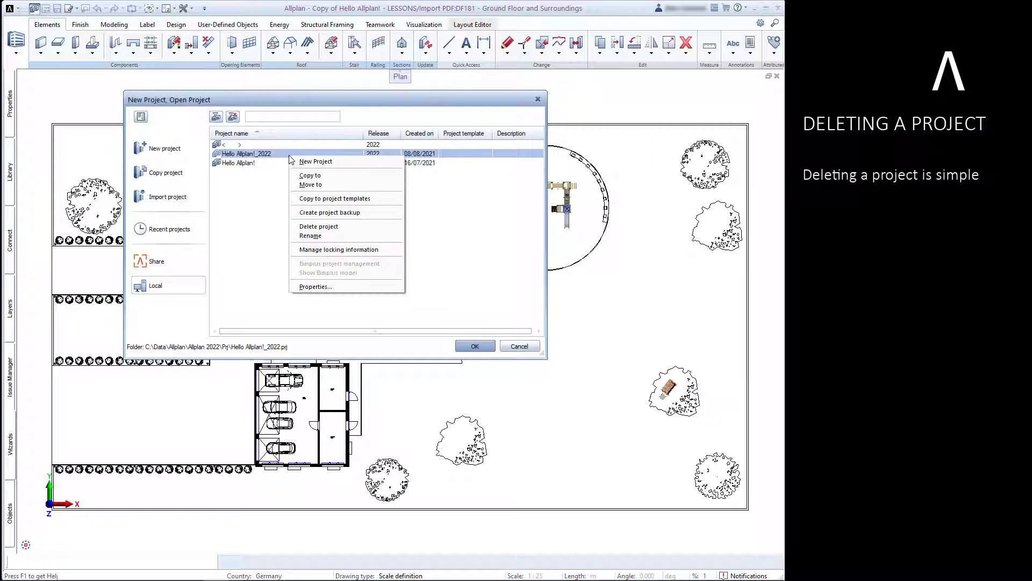
mouse_move(334, 198)
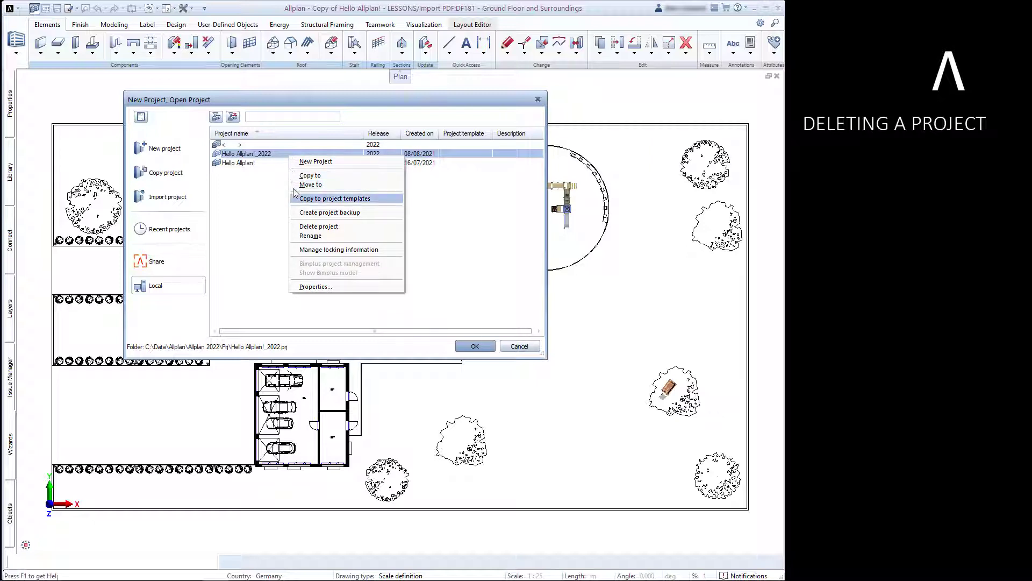
left_click(318, 226)
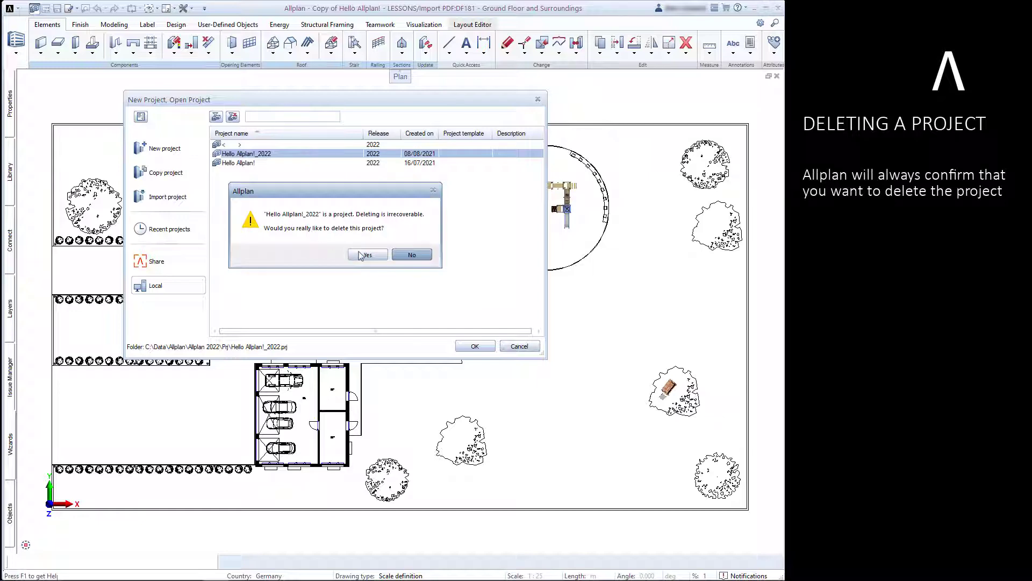
left_click(367, 255)
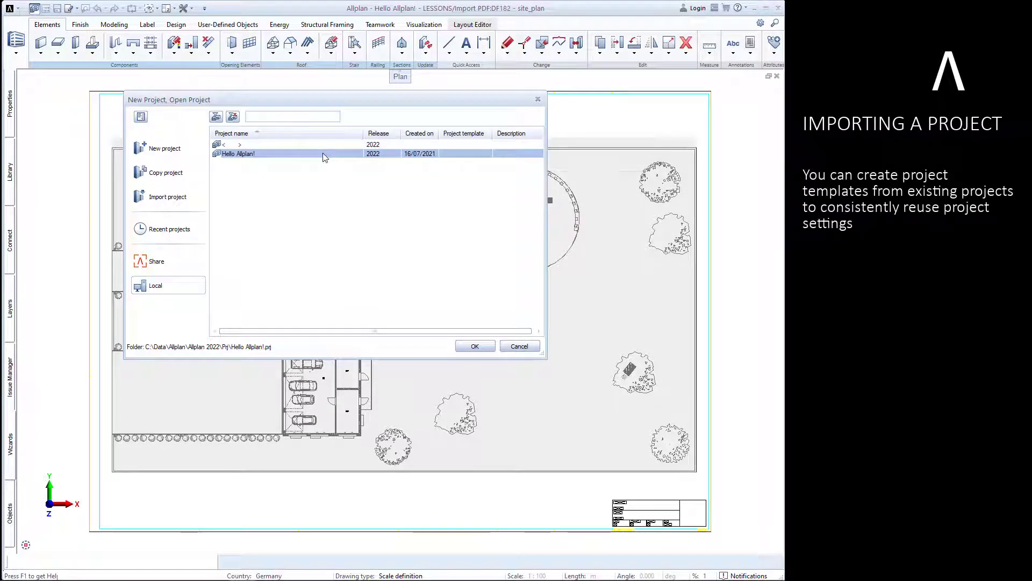
Dismiss the Hello Allplan! project's context menu without choosing anything
right_click(236, 154)
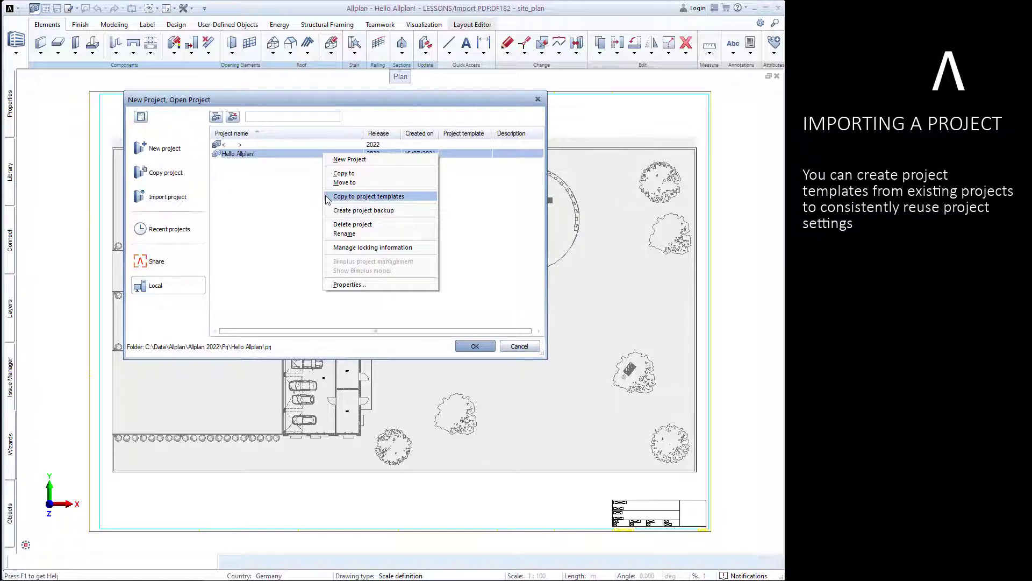
mouse_move(304, 206)
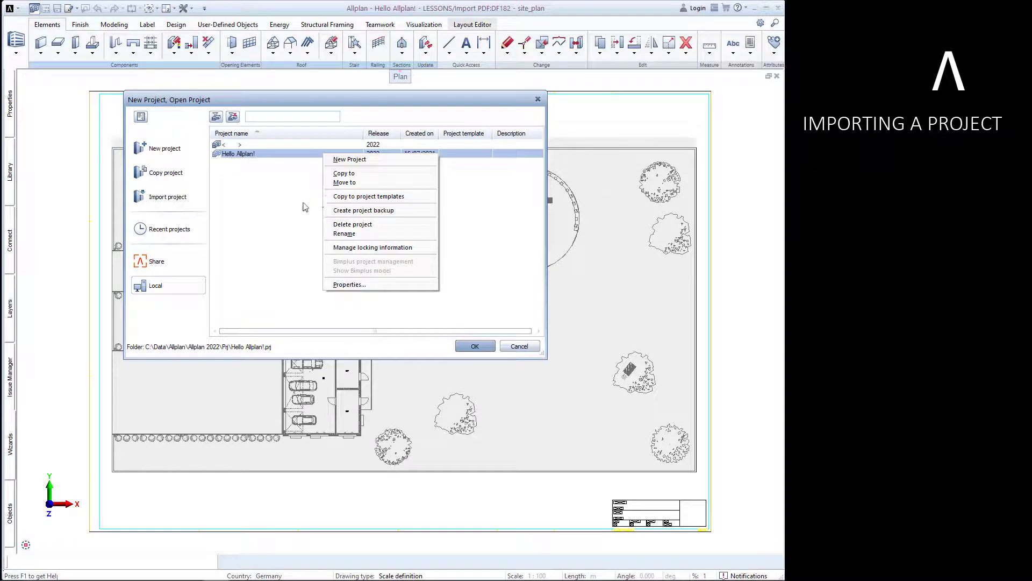
left_click(303, 206)
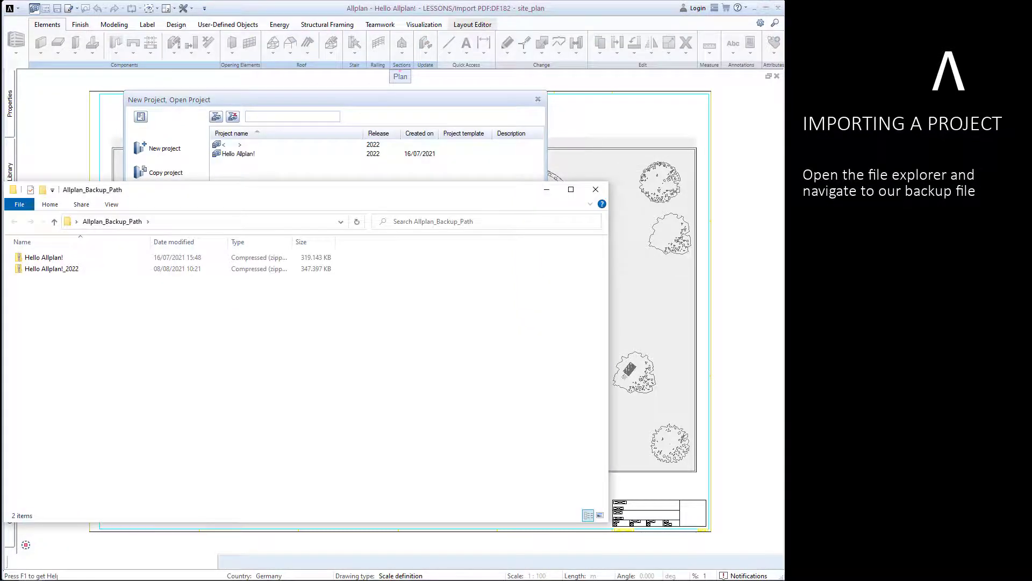
Drag the Hello Allplan! ZIP backup from File Explorer into Allplan's project list
left_click(52, 269)
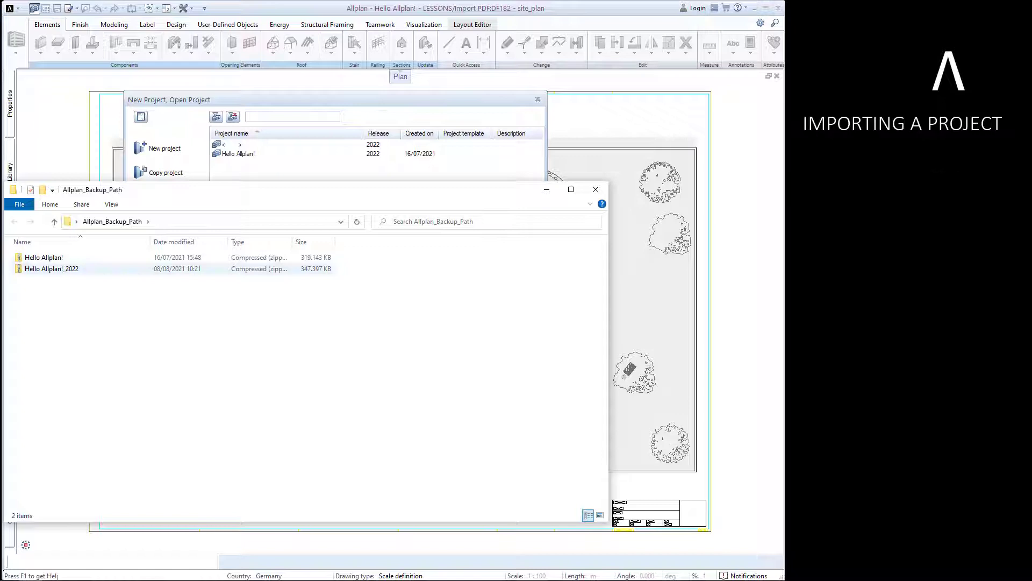
left_click(43, 257)
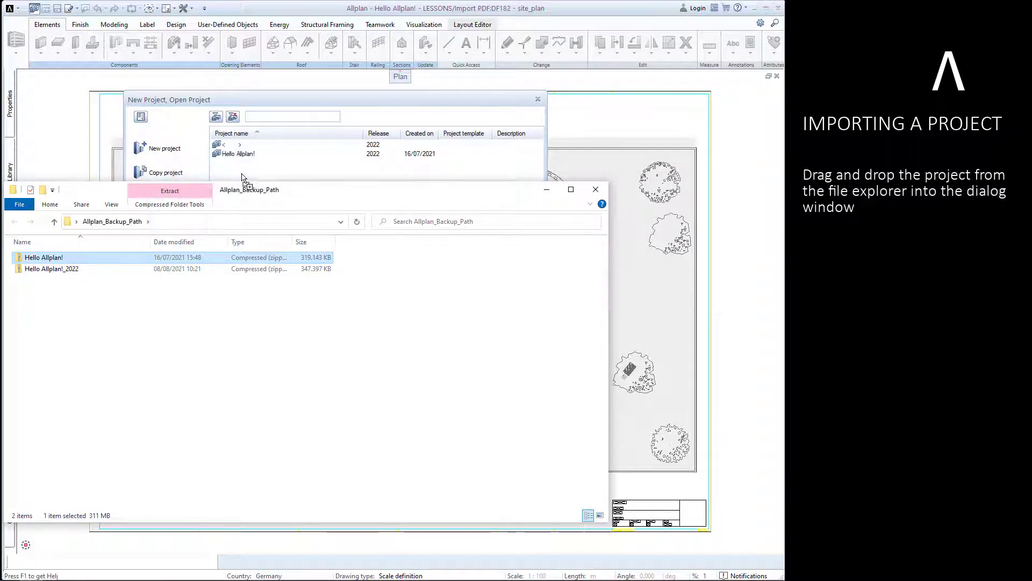
left_click(163, 148)
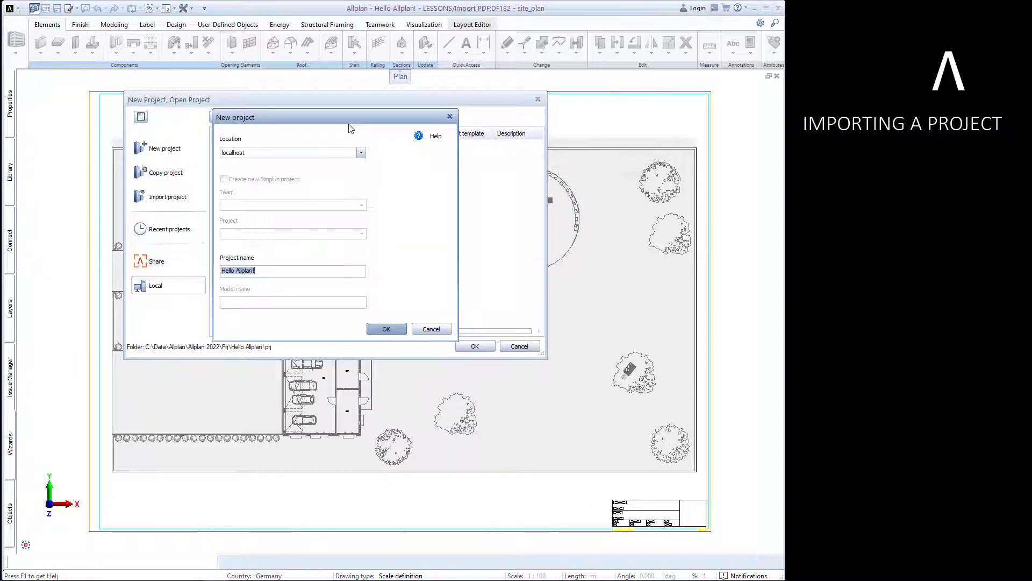
Name the imported project Hello Allplan!_2022 and confirm to start copying its data
left_click(310, 271)
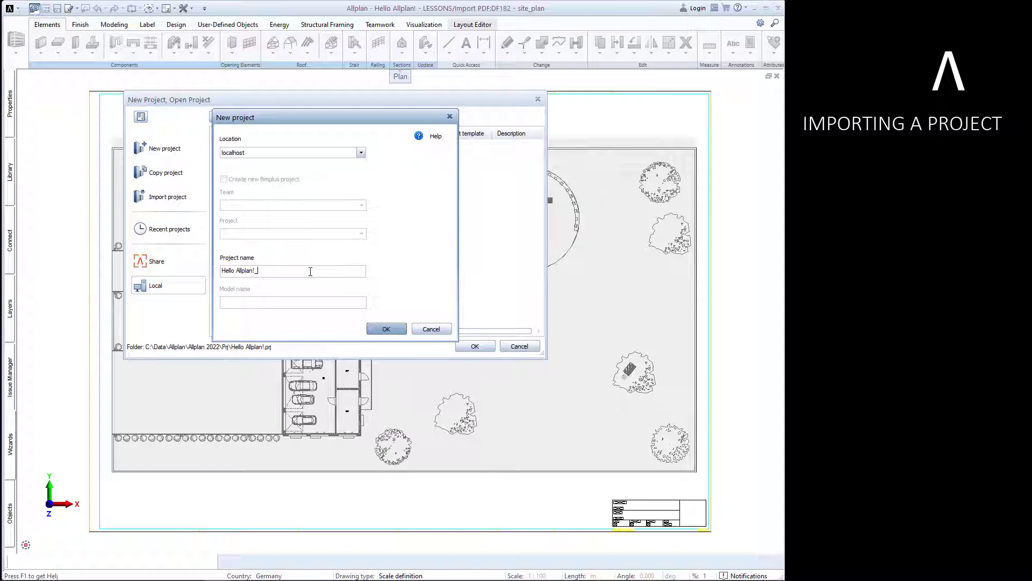
type("_2022")
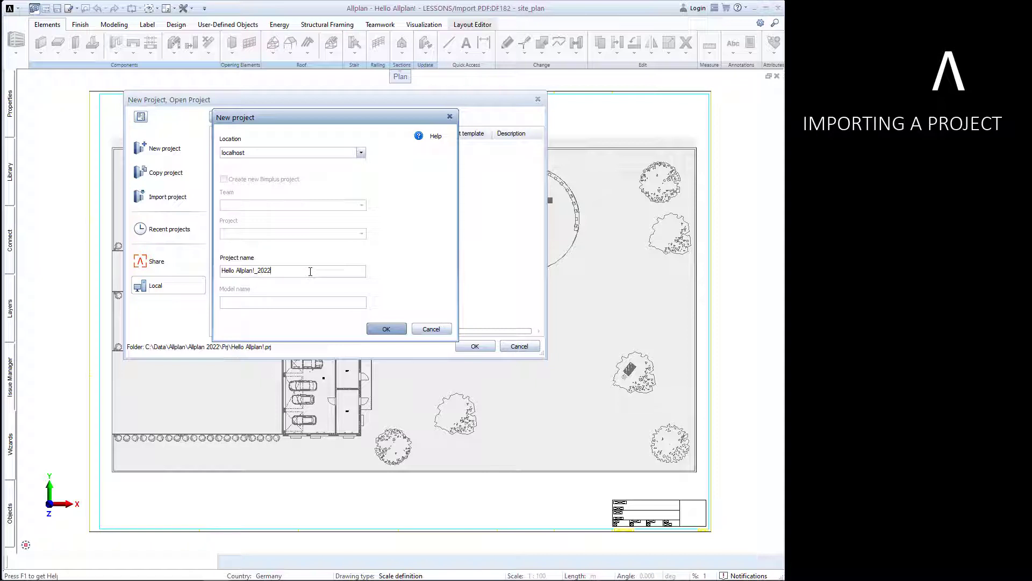
mouse_move(325, 289)
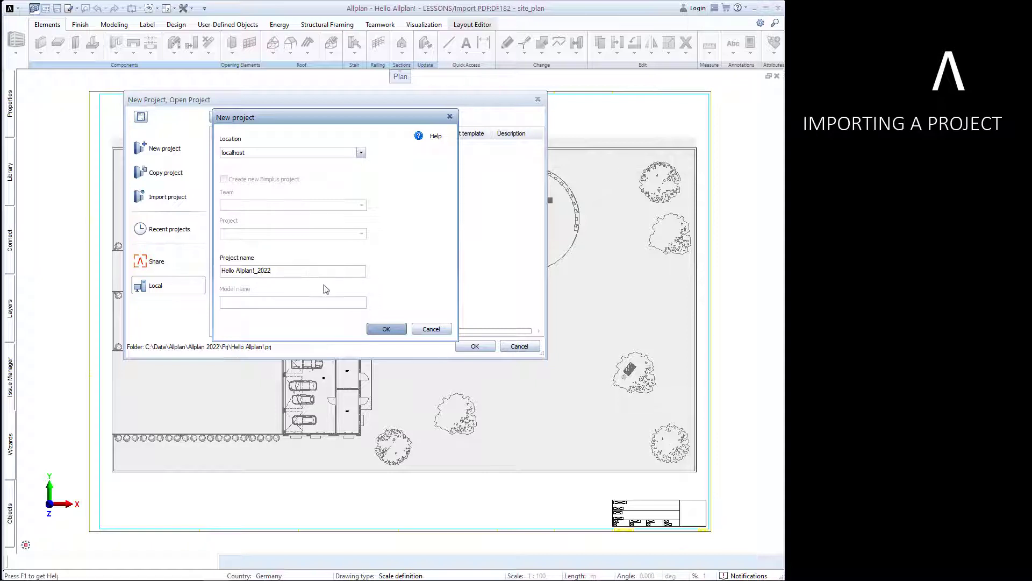
left_click(386, 329)
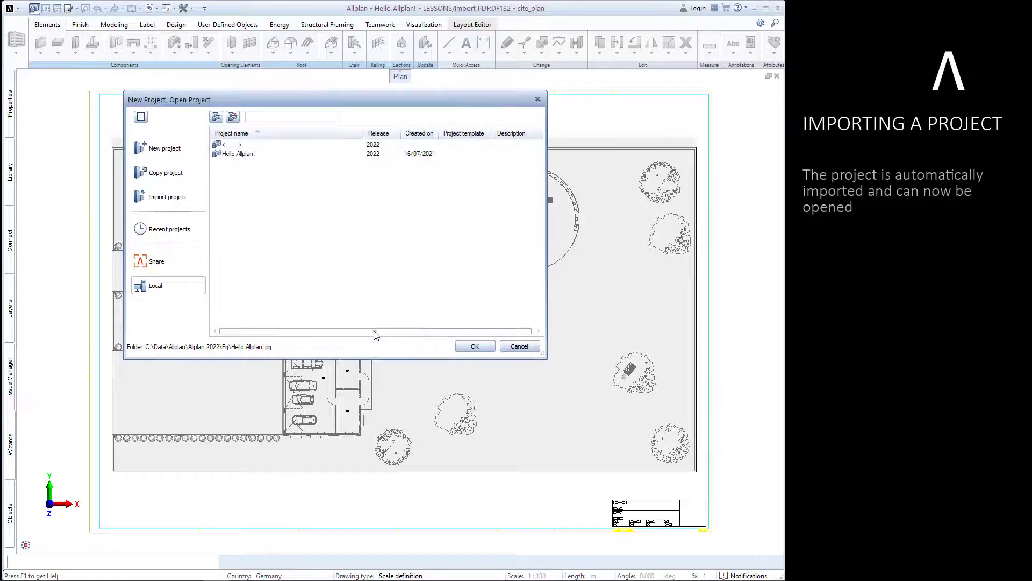
left_click(474, 345)
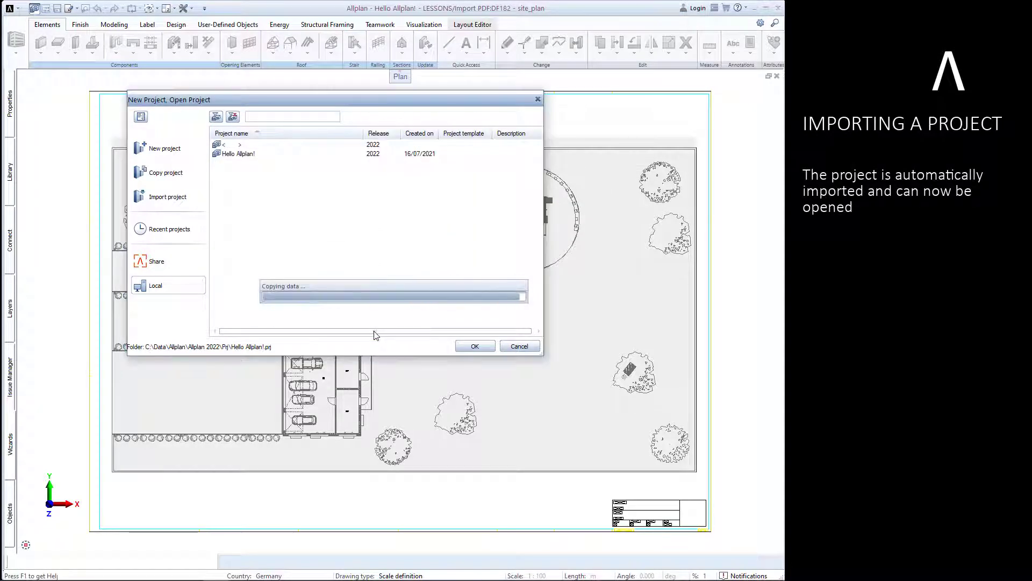